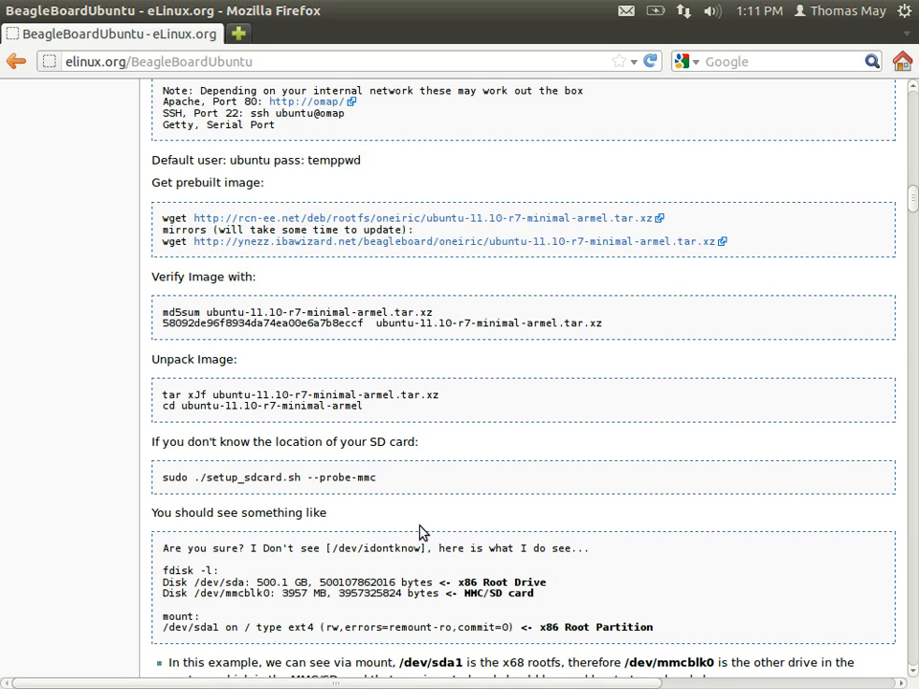
mouse_move(89, 179)
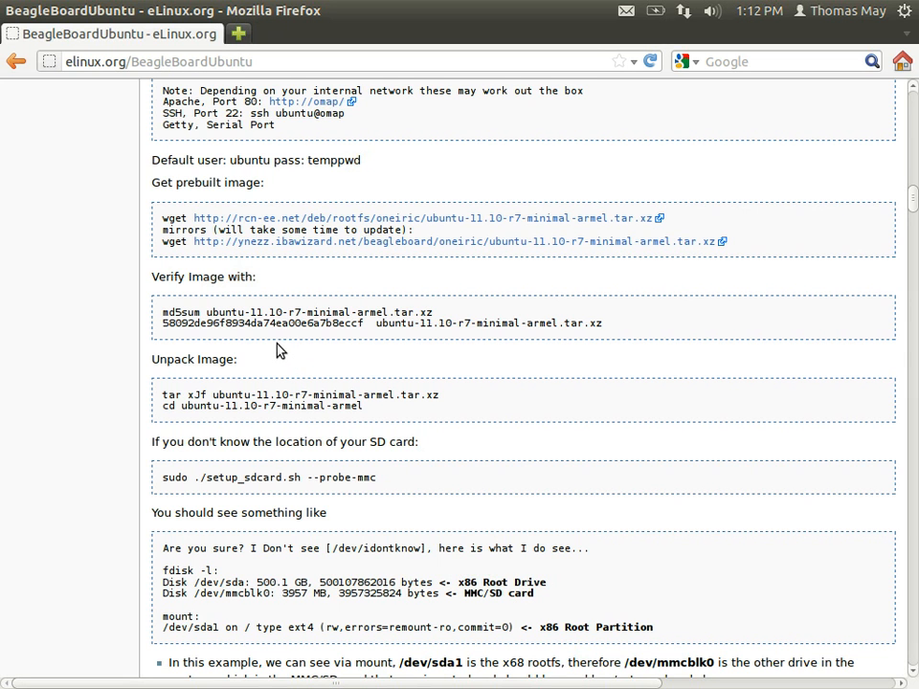
mouse_move(263, 357)
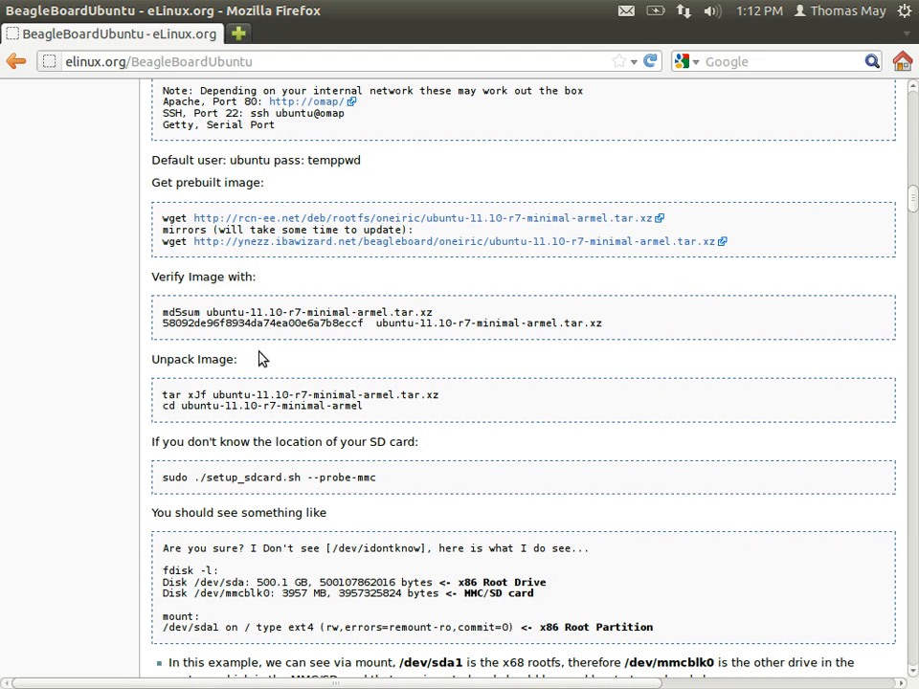
mouse_move(149, 254)
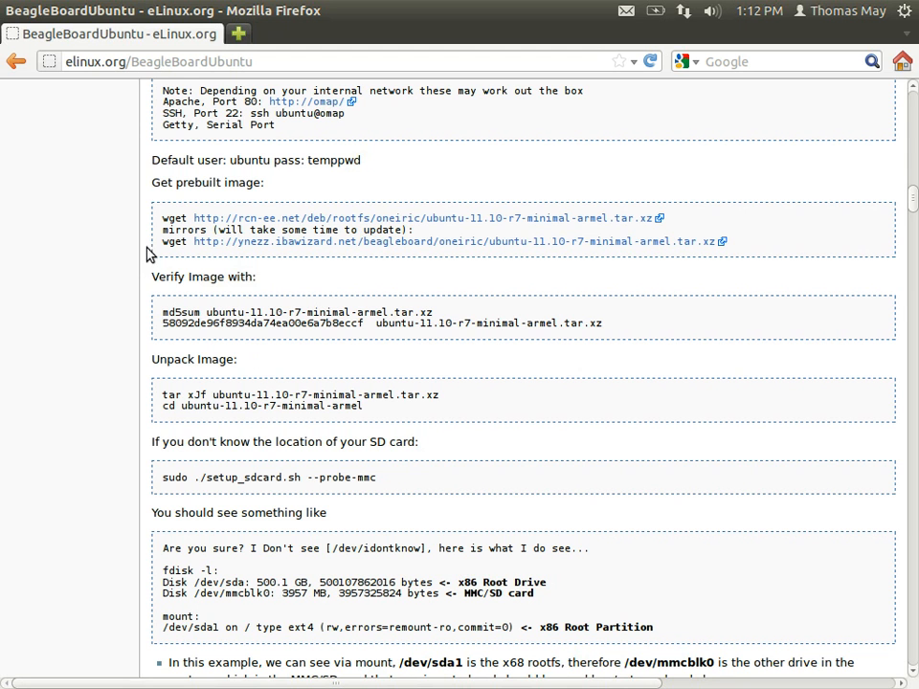
mouse_move(315, 218)
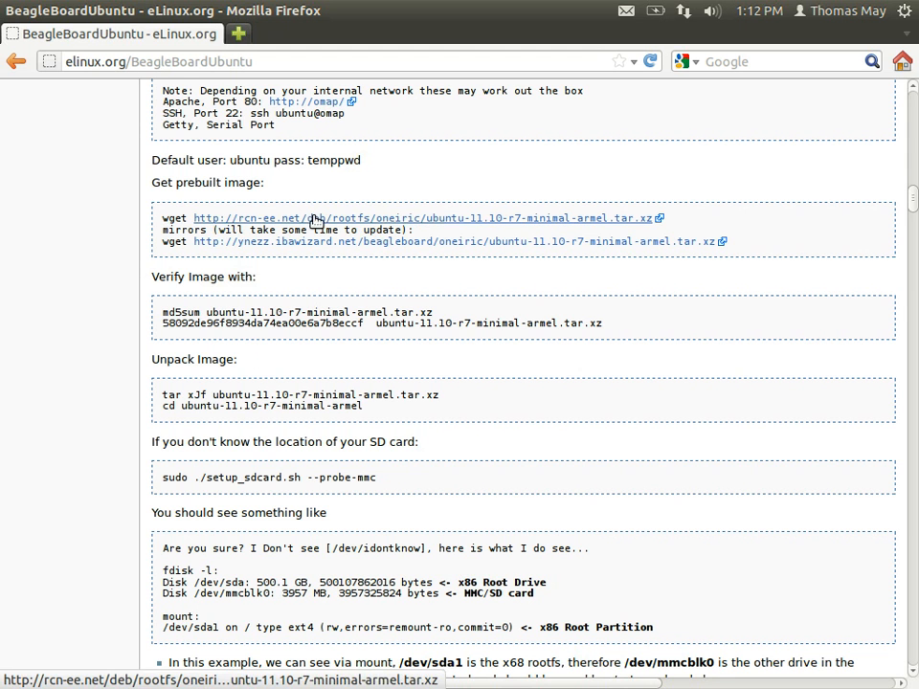
mouse_move(424, 241)
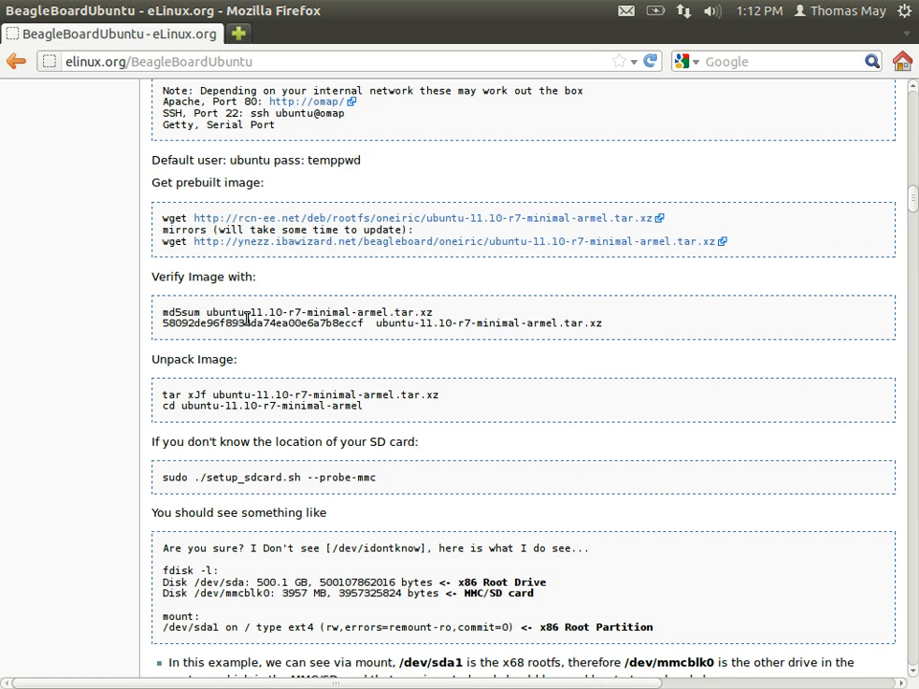
Step: Scroll to the SD-card probe command and select the setup_sdcard.sh script name
scroll(down, 3)
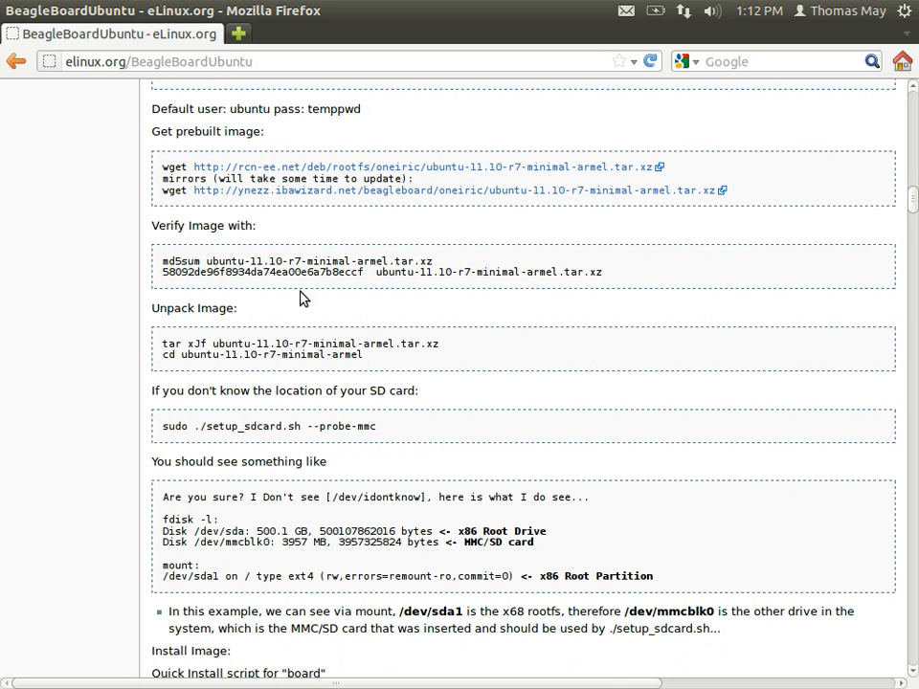
scroll(down, 3)
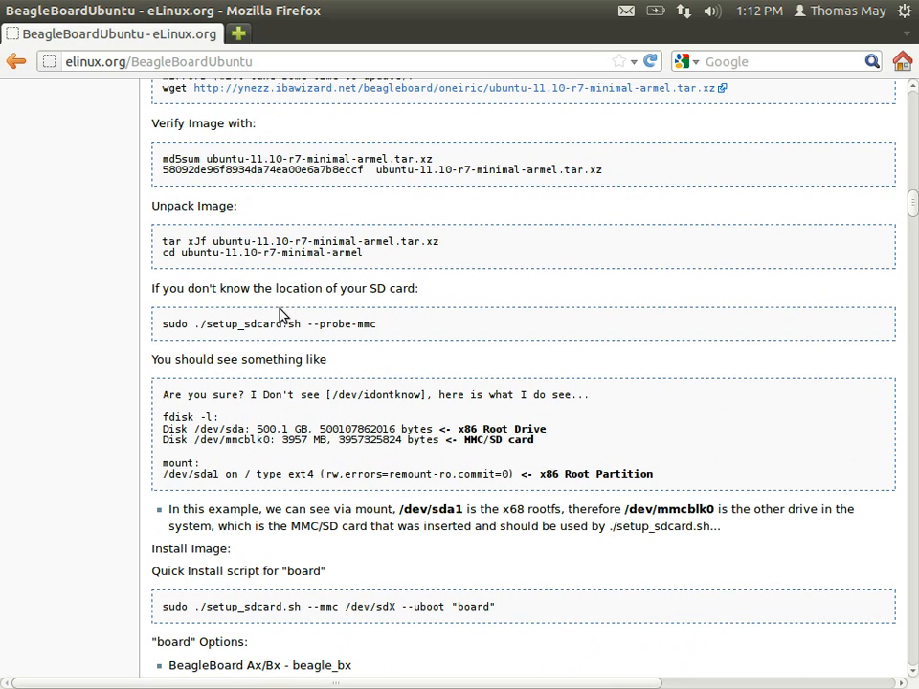
scroll(down, 3)
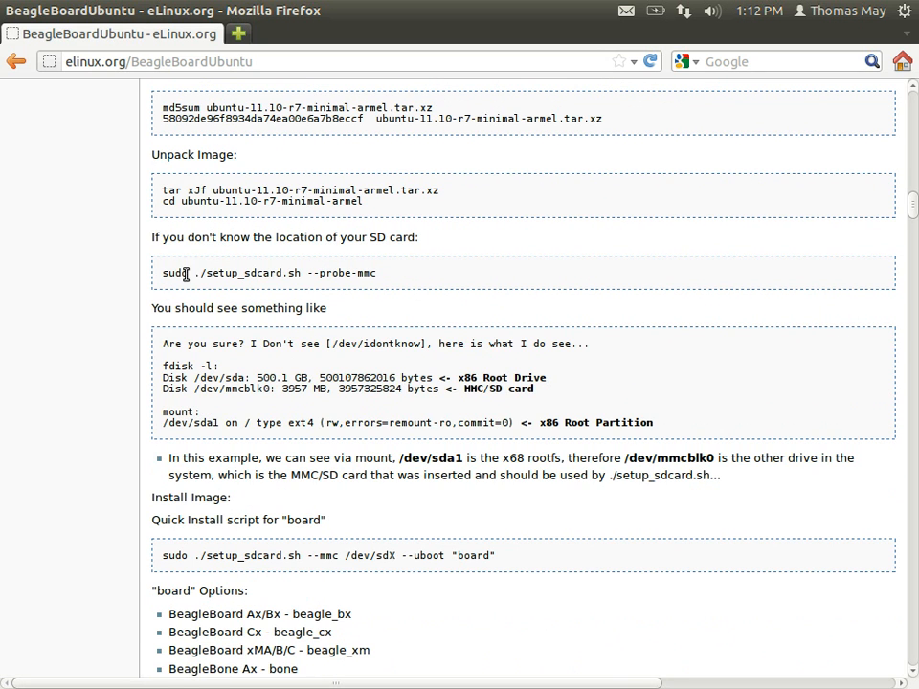
double_click(205, 272)
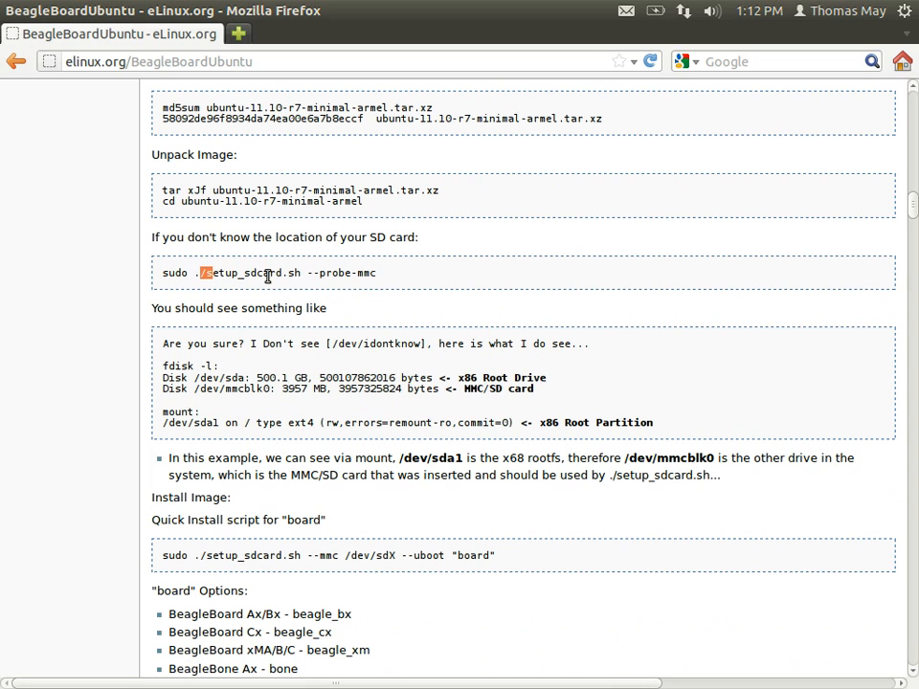
double_click(254, 273)
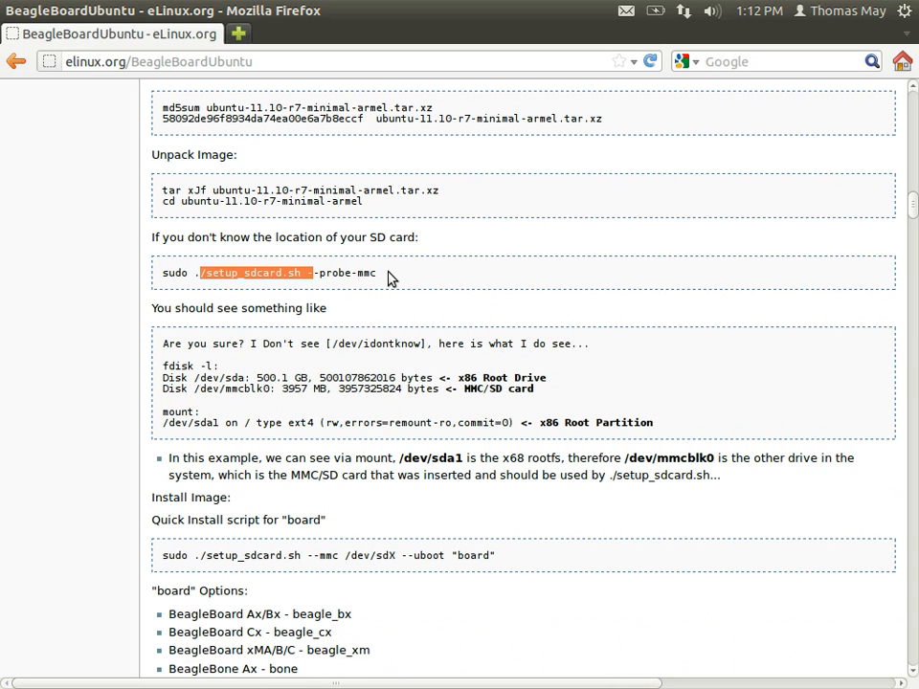
Step: Scroll further and select the BeagleBoard xM install command text
scroll(down, 3)
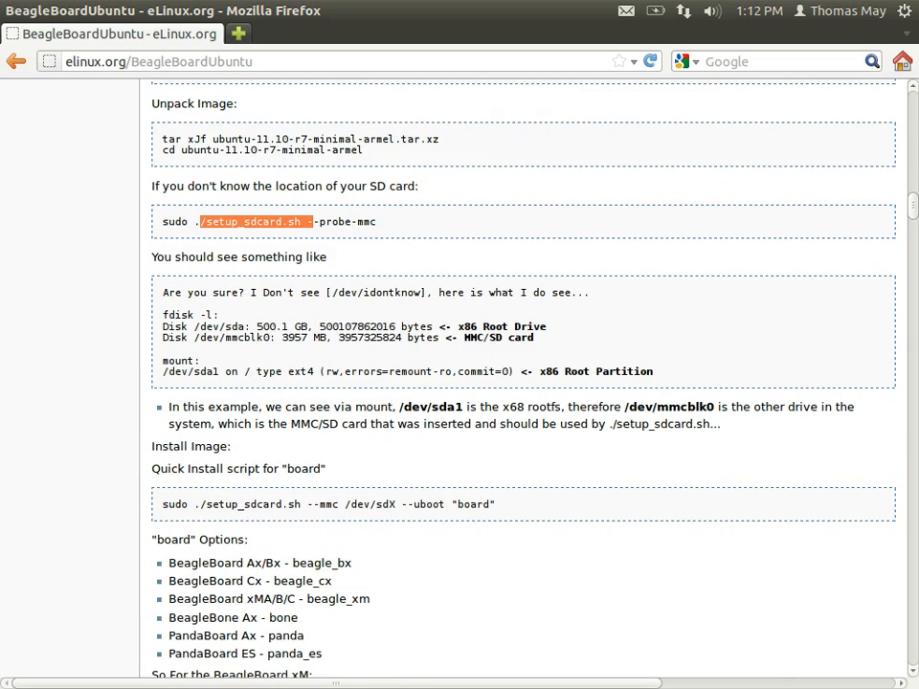
scroll(down, 3)
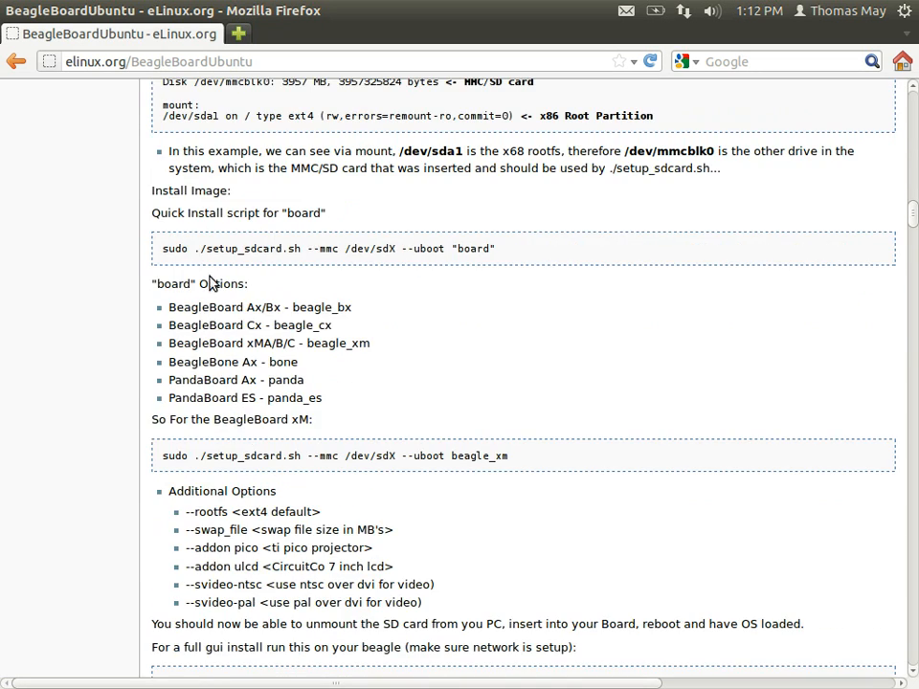
scroll(down, 3)
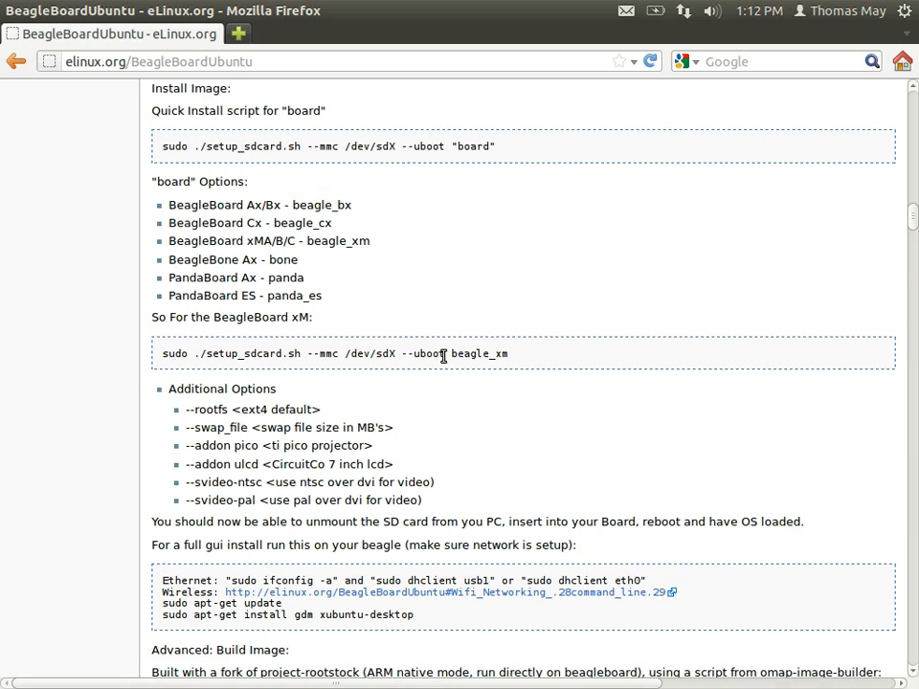
drag(173, 353, 440, 353)
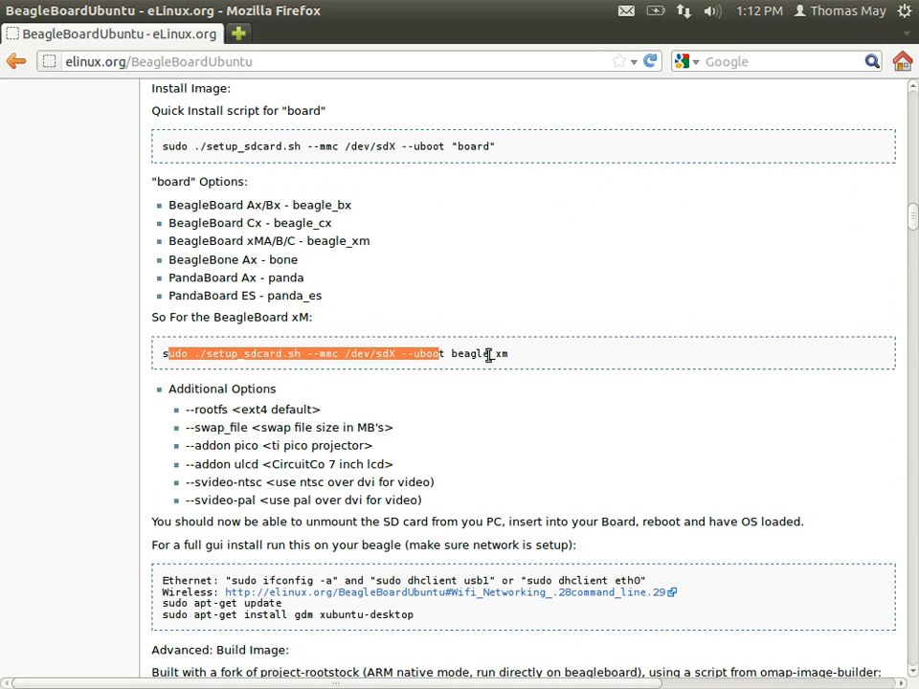
click(509, 412)
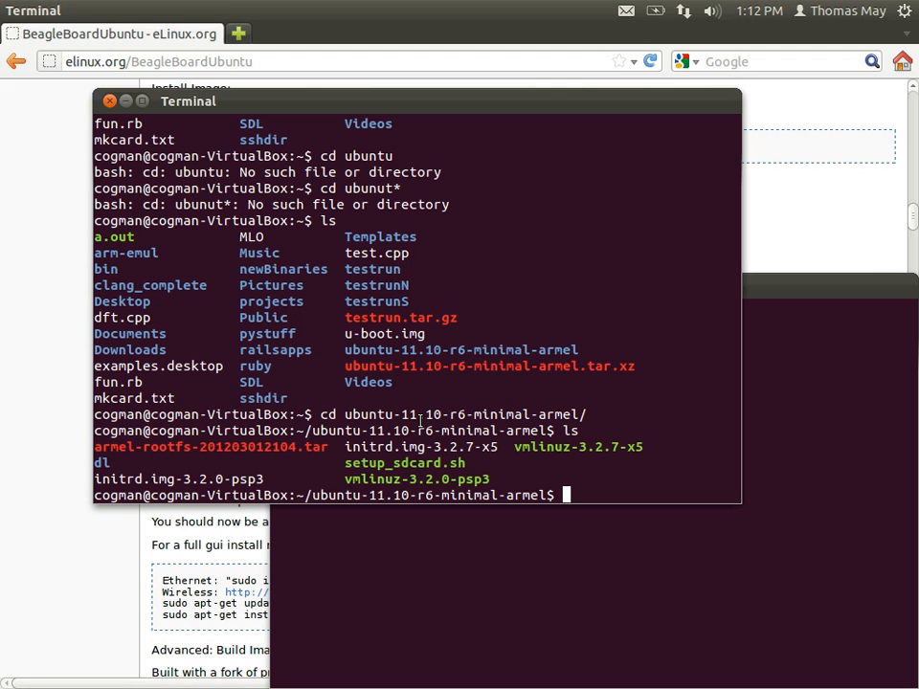
Step: Enter 'sudo setup_sdcard.sh --probe-mmc', correcting the sduo typo, to reach the password prompt
text(./)
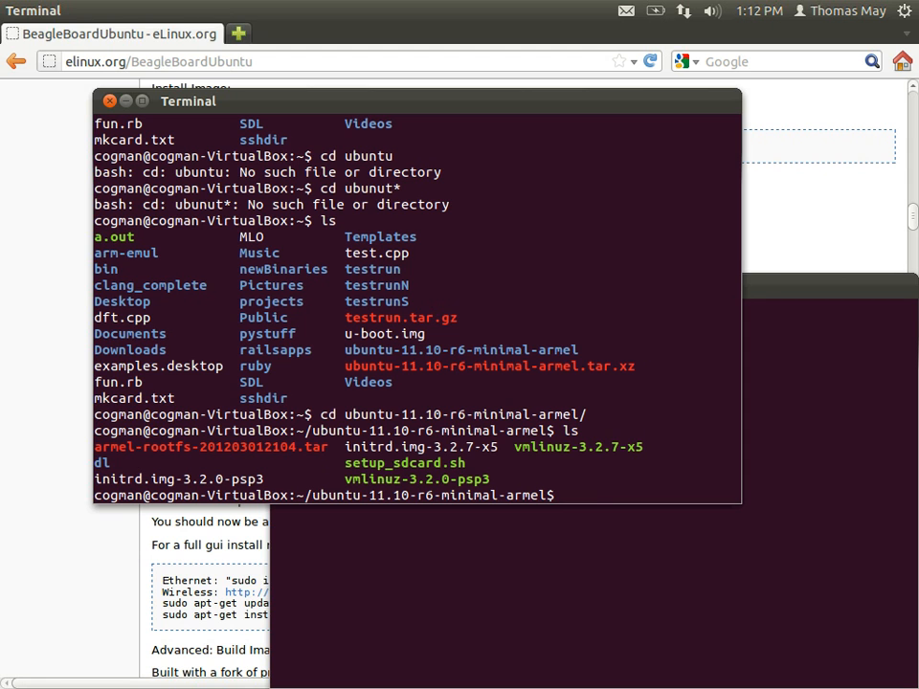
text(sduo su)
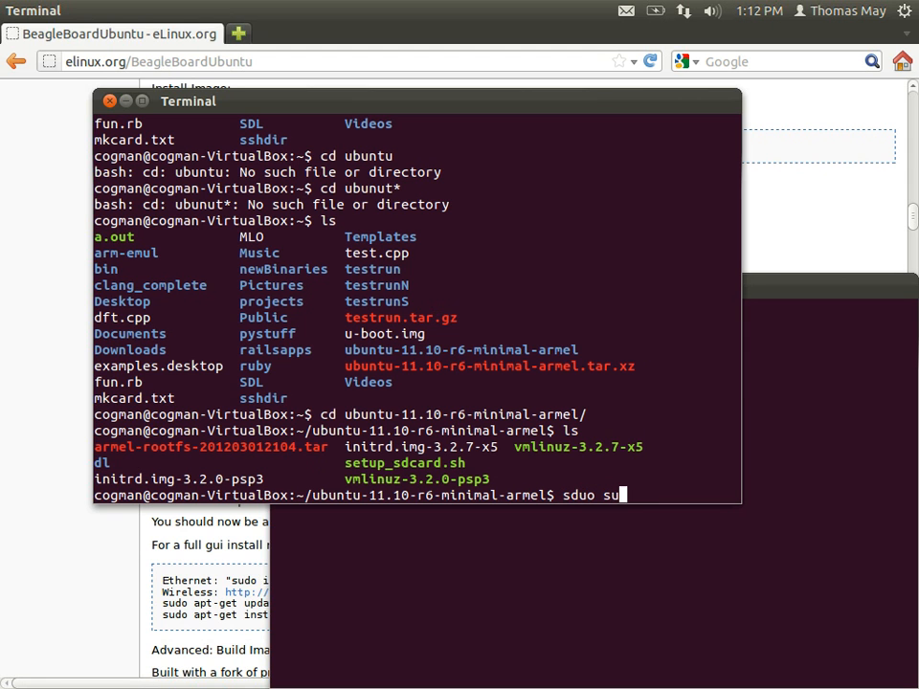
text(setup_sdcard.sh)
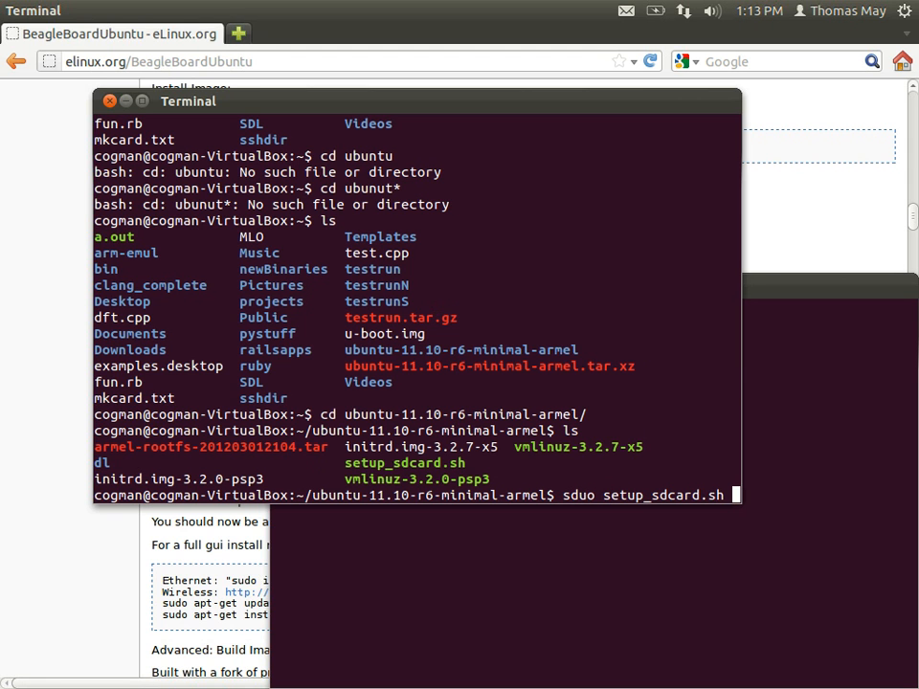
text(--pro)
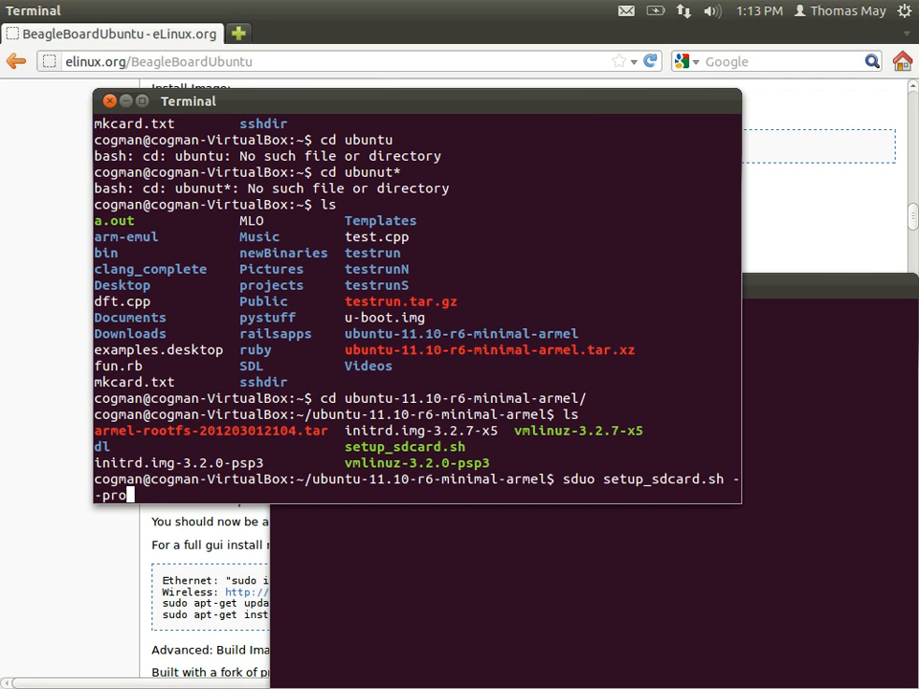
text(be-mmc)
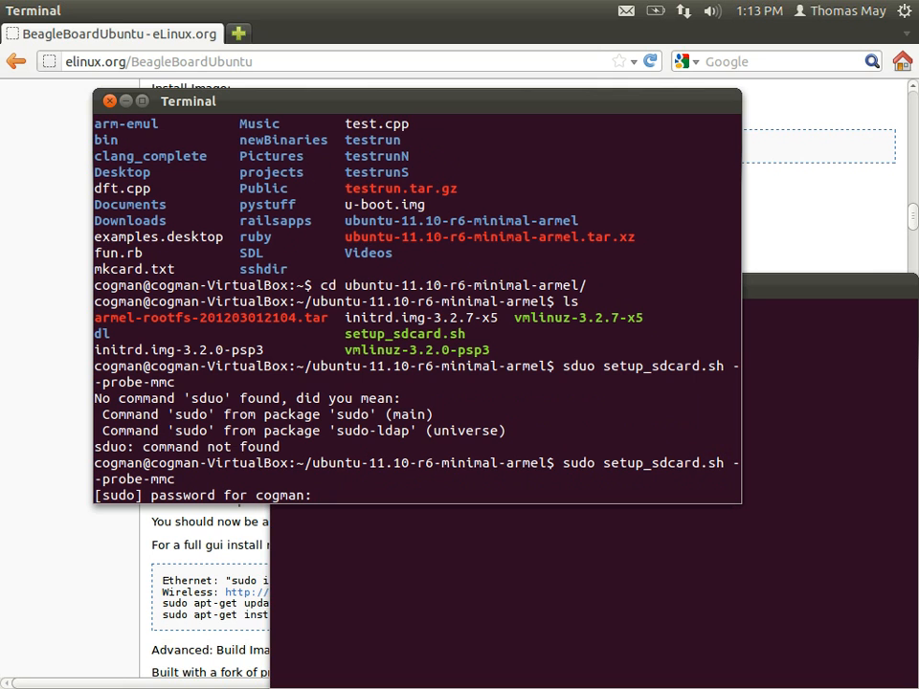
Step: Submit the password and highlight the 3904 MB /dev/sda size in the probe output
key(Return)
text(sudo ./setup_sdcard.sh --probe-mmc)
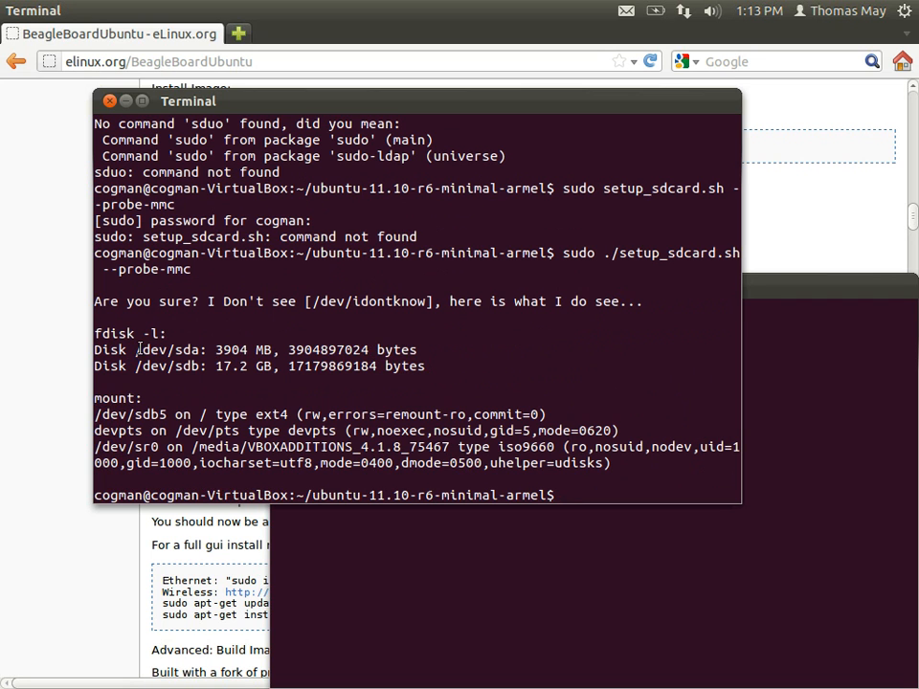
double_click(230, 349)
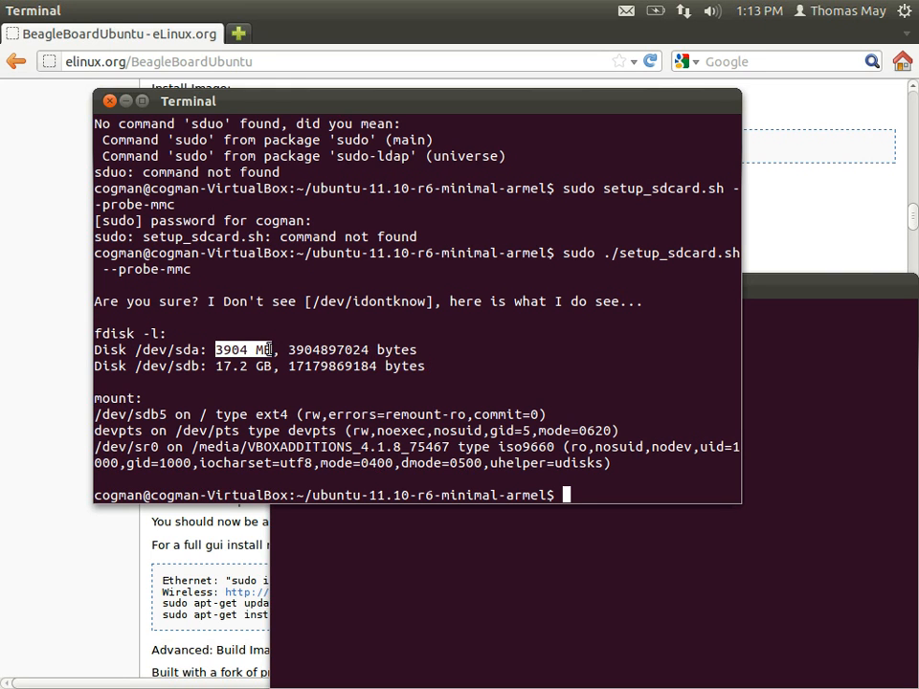
mouse_move(259, 371)
text(sudo ./setup_sdcard.sh --)
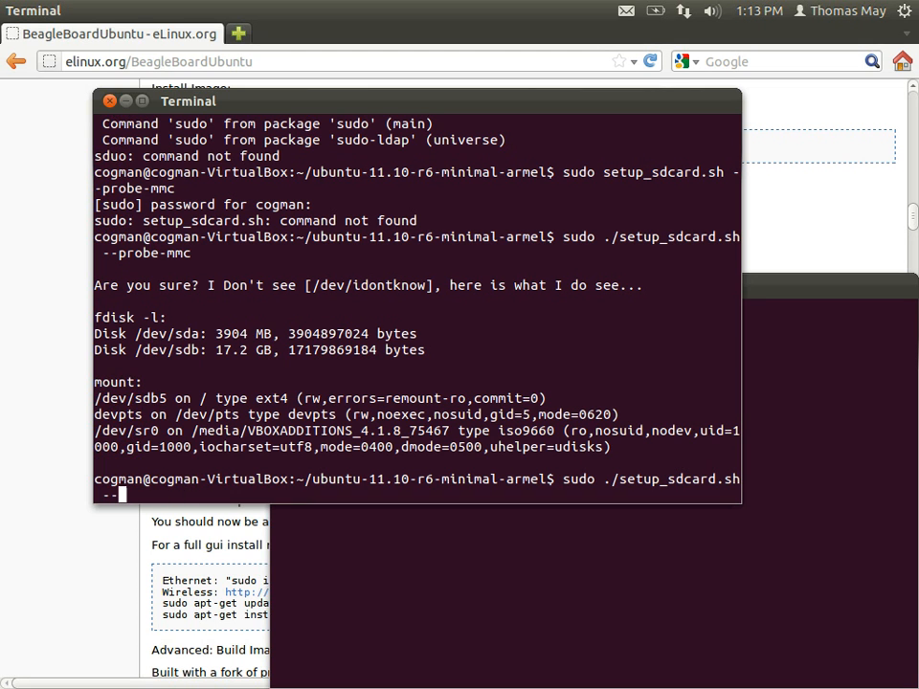
Step: Begin typing 'sudo ./setup_sdcard.sh --mmc --ubo' at the prompt
text(mmc)
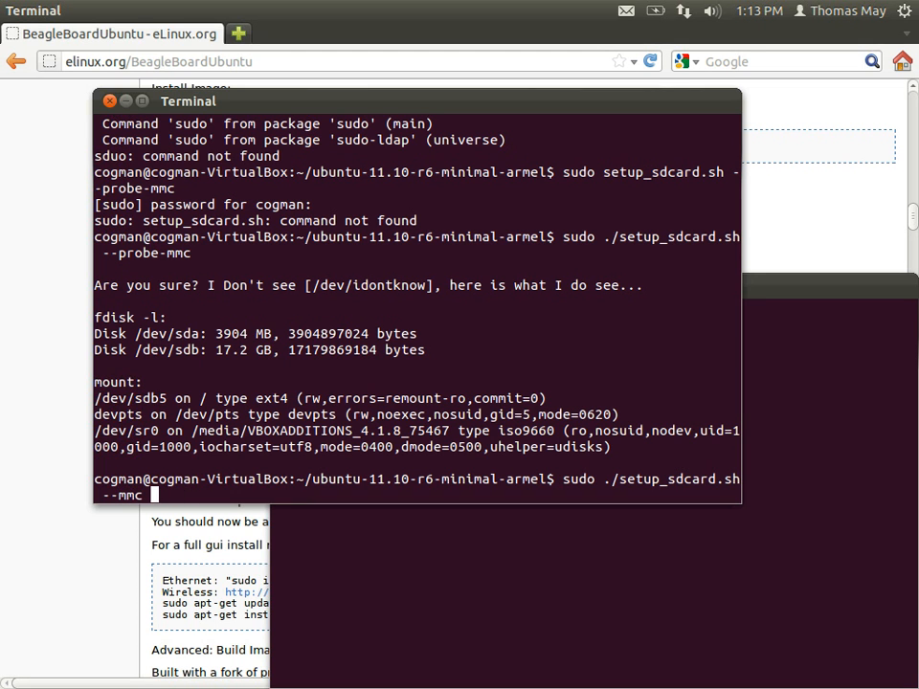
text(--)
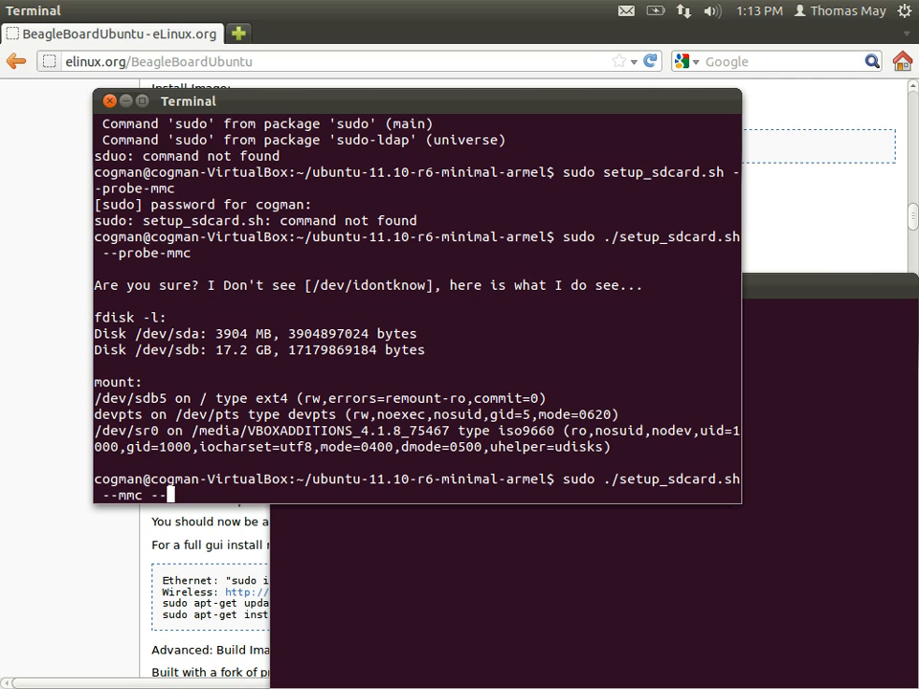
text(ubo)
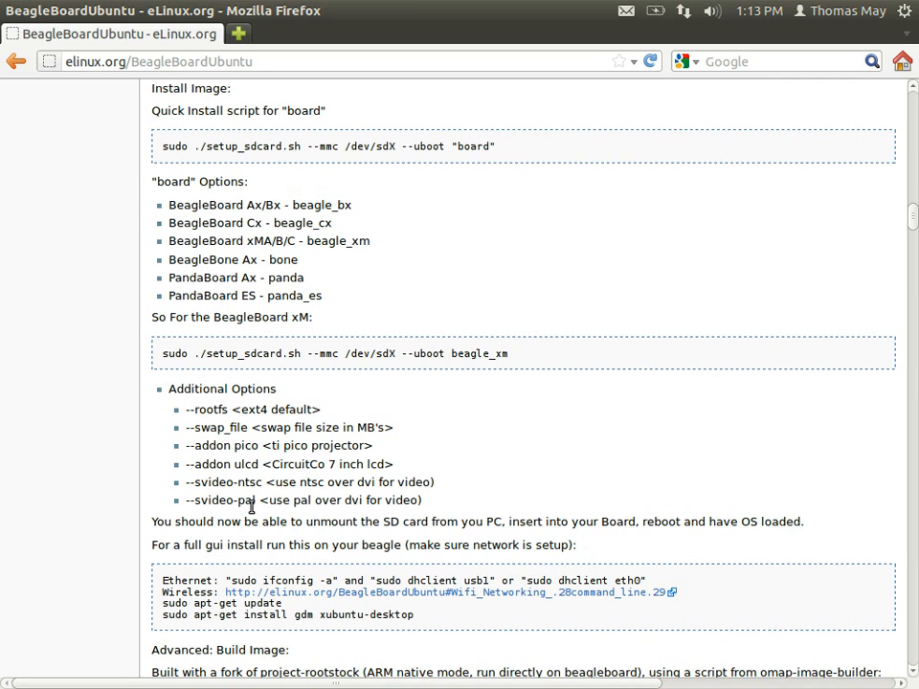
scroll(down, 3)
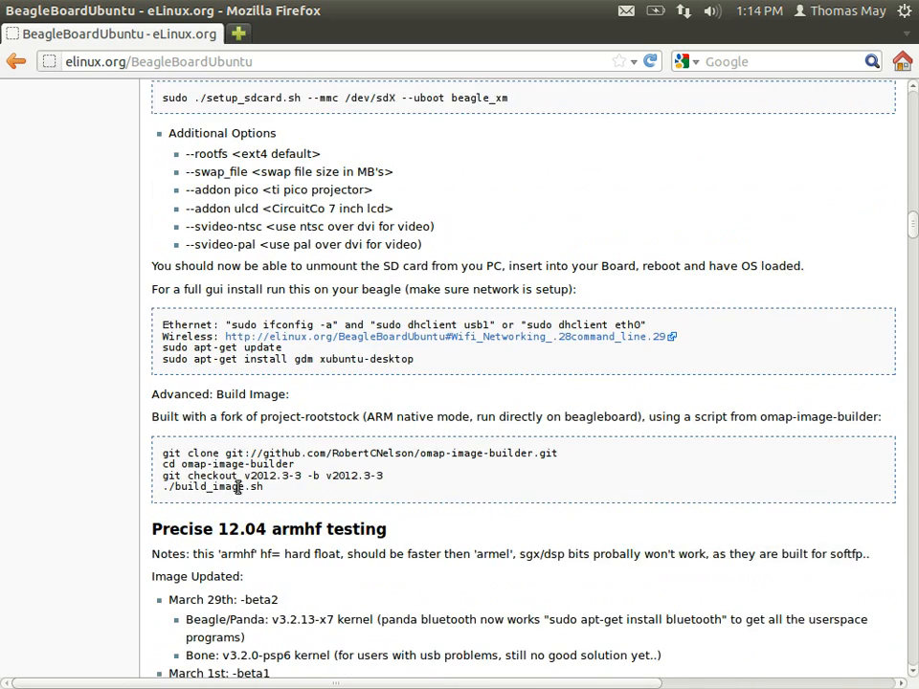
scroll(up, 3)
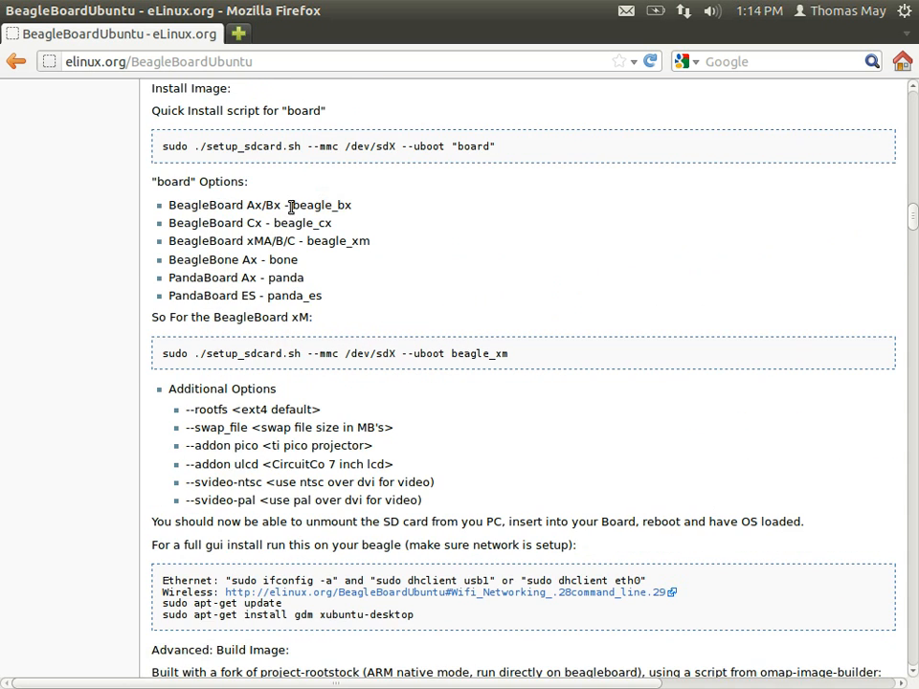
mouse_move(349, 218)
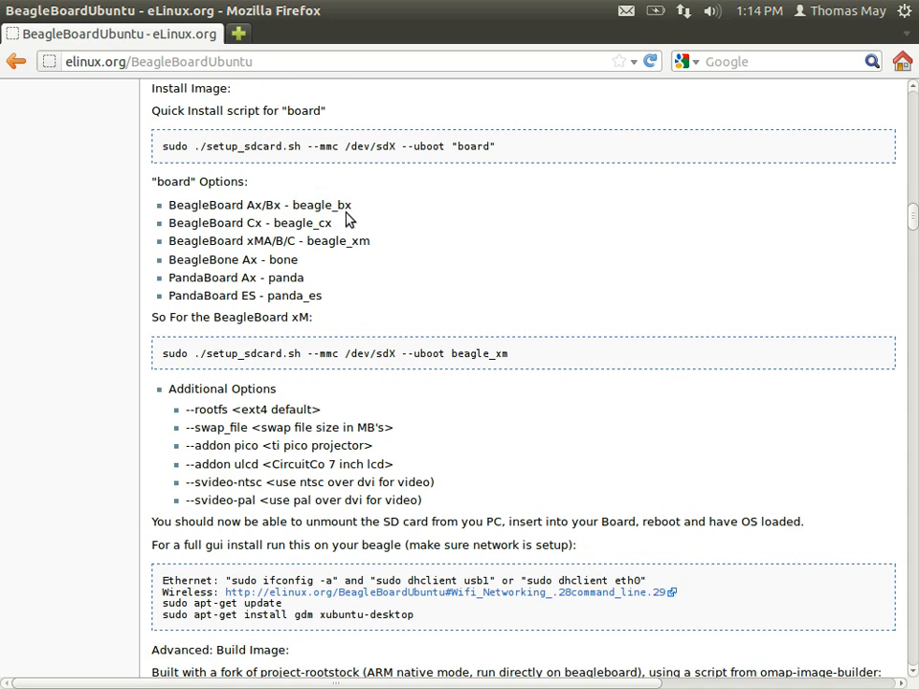
mouse_move(293, 277)
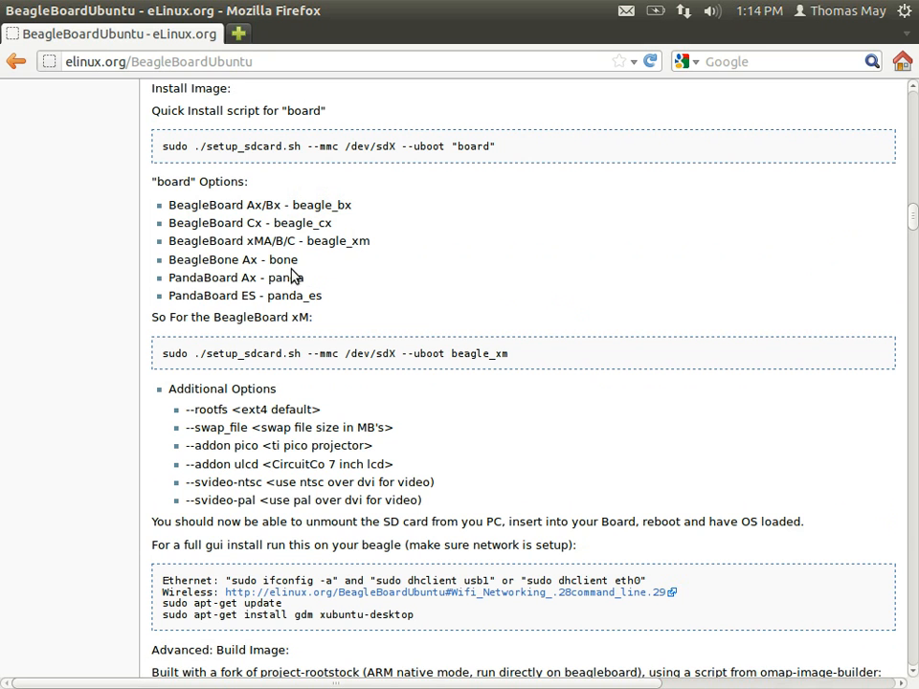
mouse_move(292, 264)
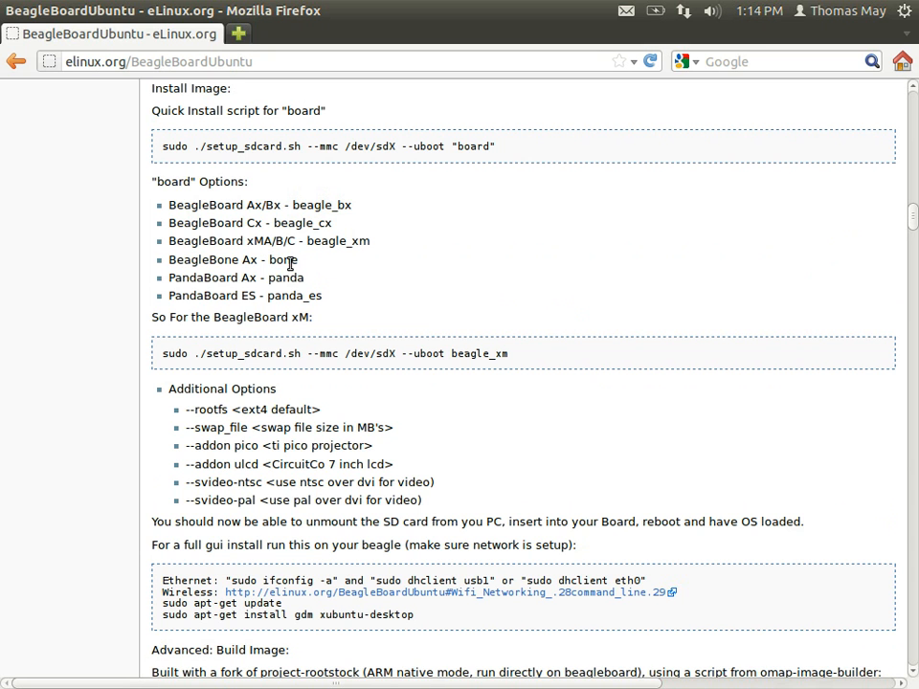
double_click(283, 259)
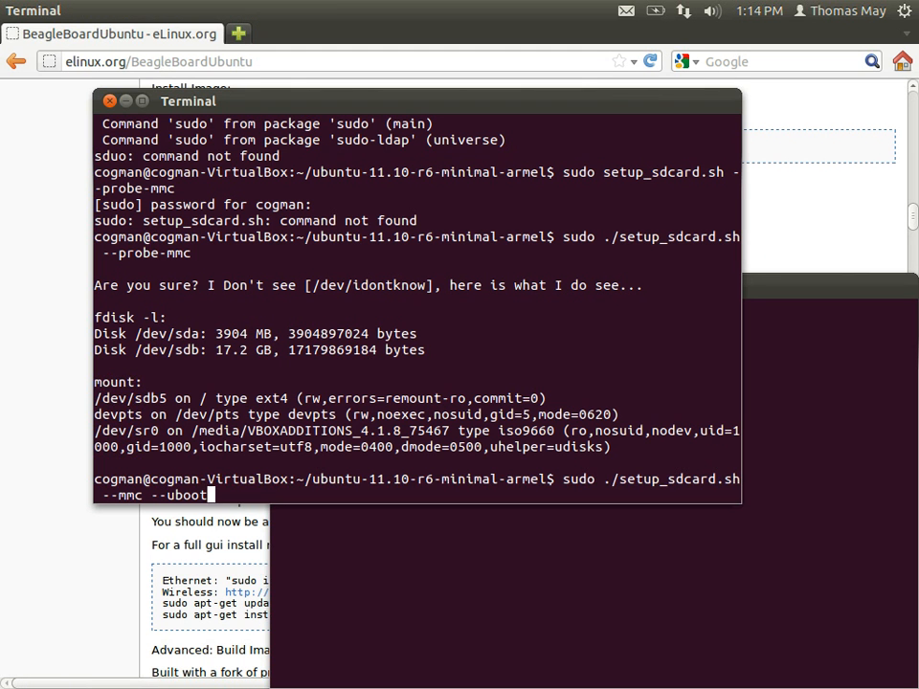
Step: Run 'sudo ./setup_sdcard.sh --mmc /dev/sda --uboot bone' and confirm with y
text(bon)
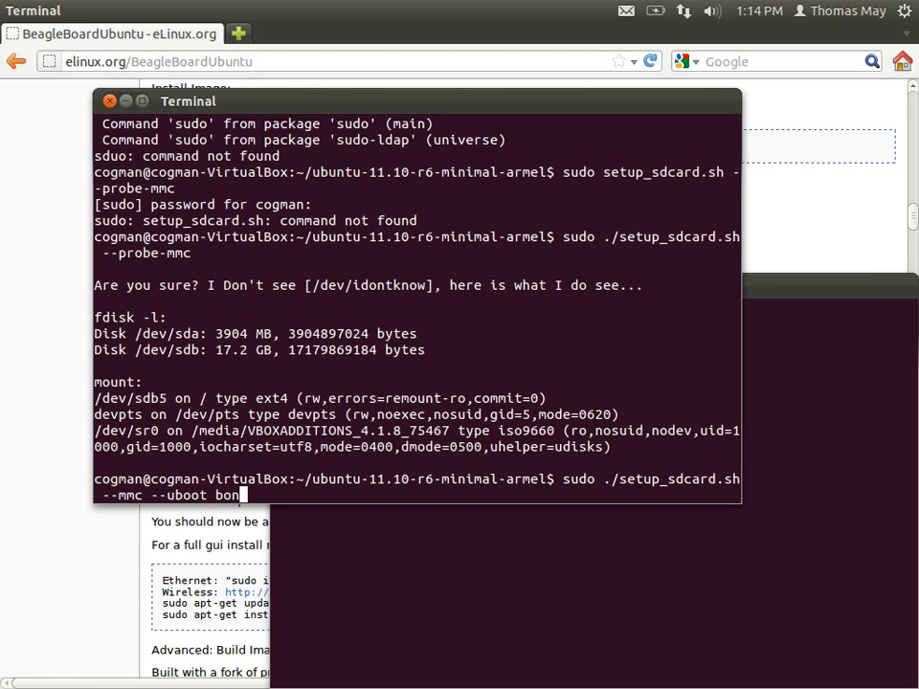
key(Return)
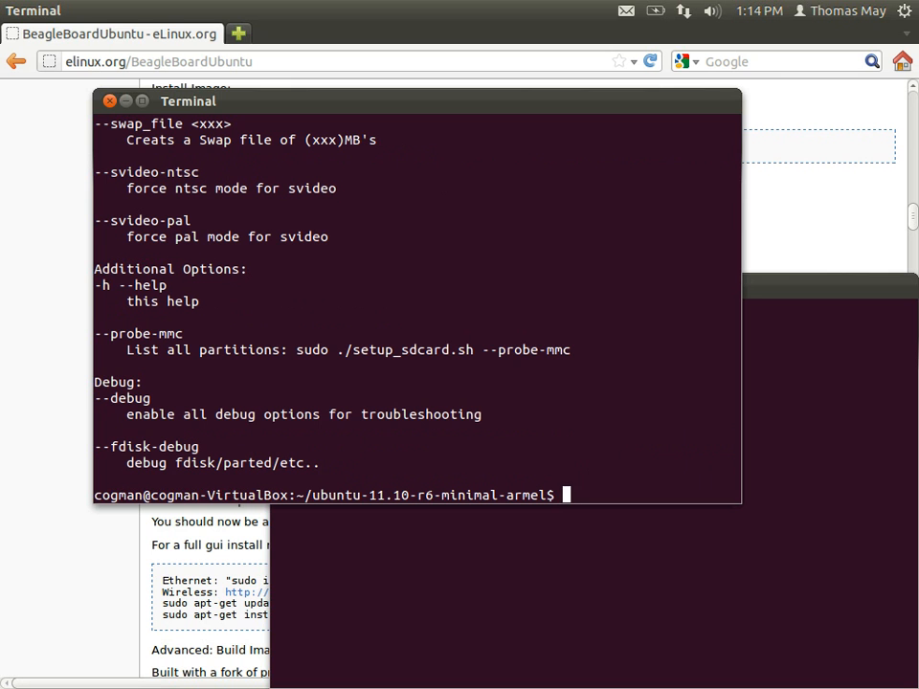
text(sudo ./setup_sdcard.sh --mmc --uboot bone)
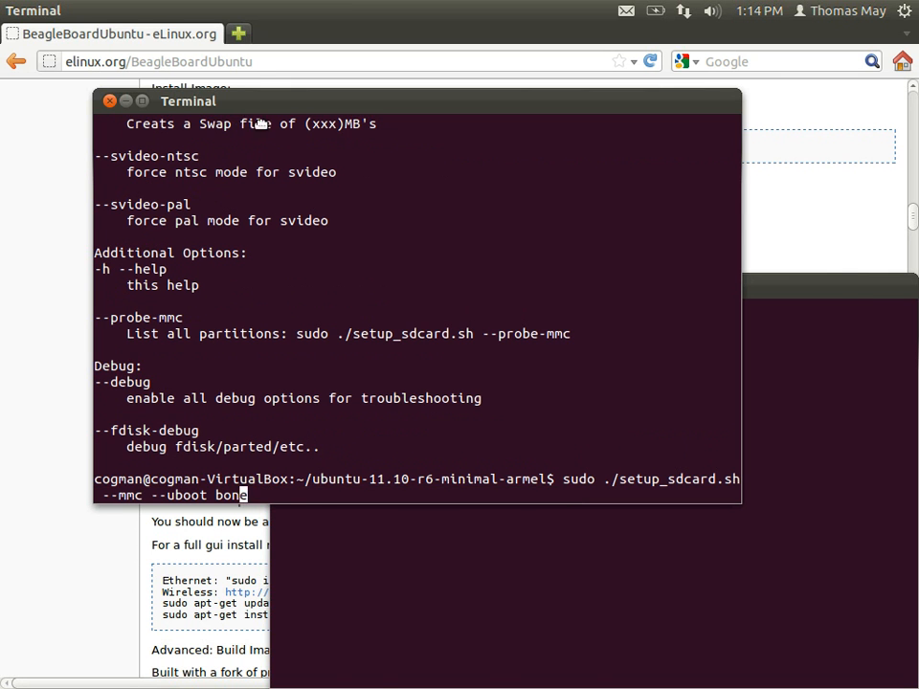
drag(189, 100, 218, 164)
text(/)
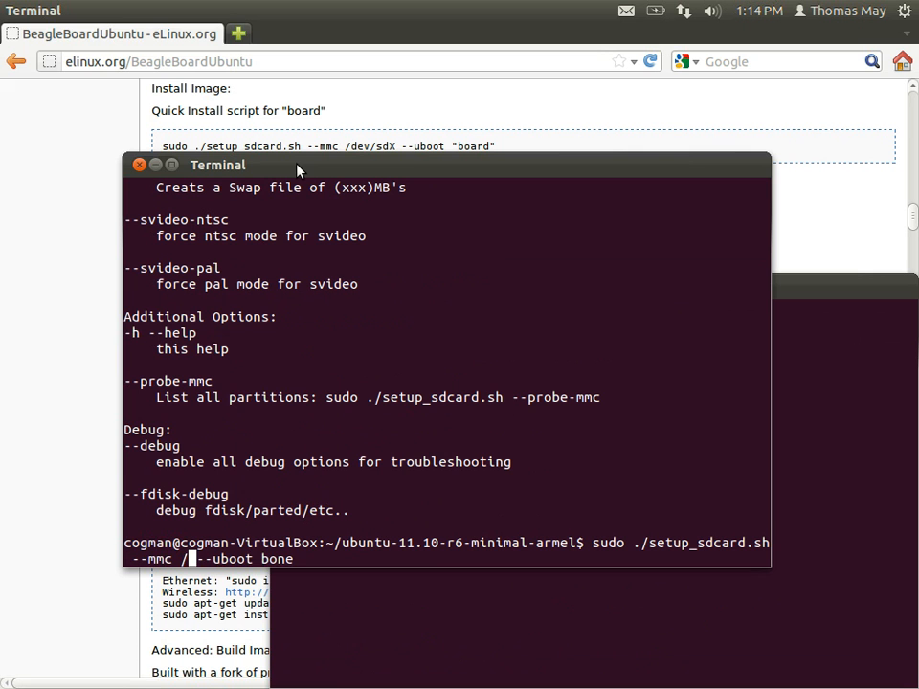
text(dev/sda)
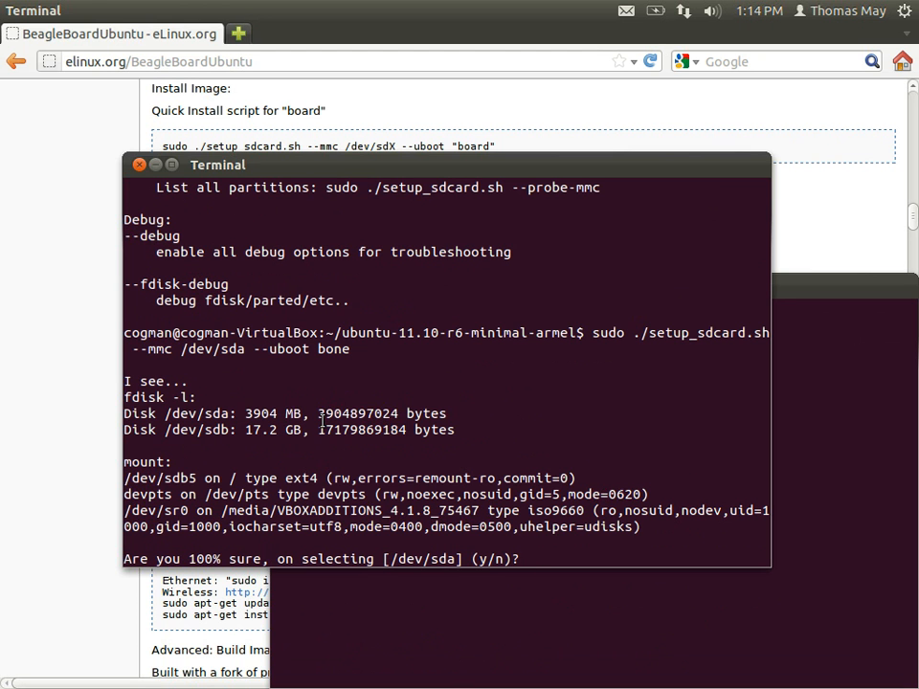
text(y)
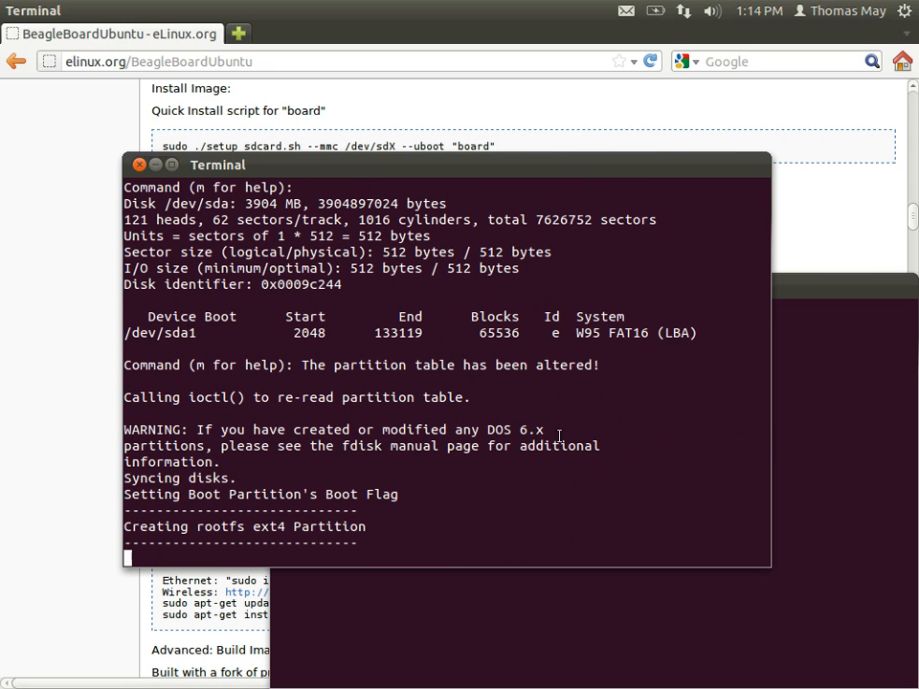
mouse_move(560, 436)
text(ls tty*)
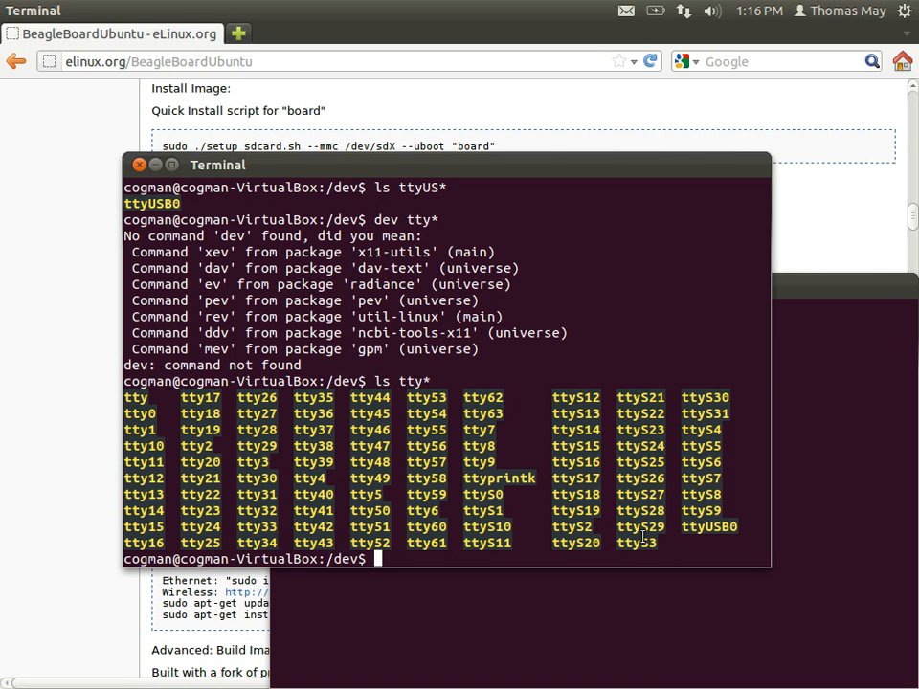
mouse_move(124, 411)
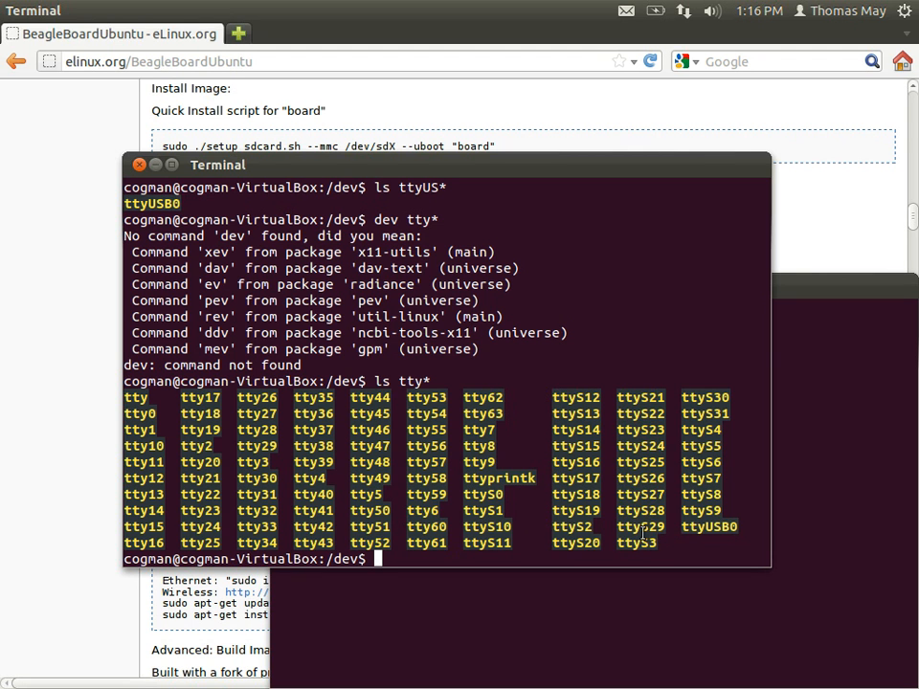
Step: Select ttyUSB0 from the device list and run 'screen /dev/ttyUSB0 115200'
double_click(709, 526)
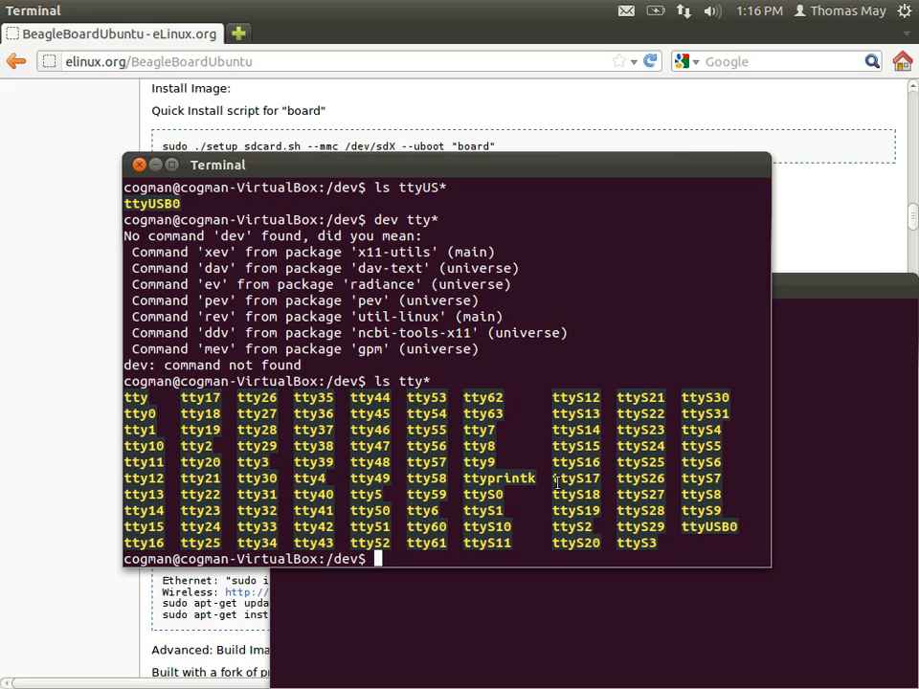
text(scre)
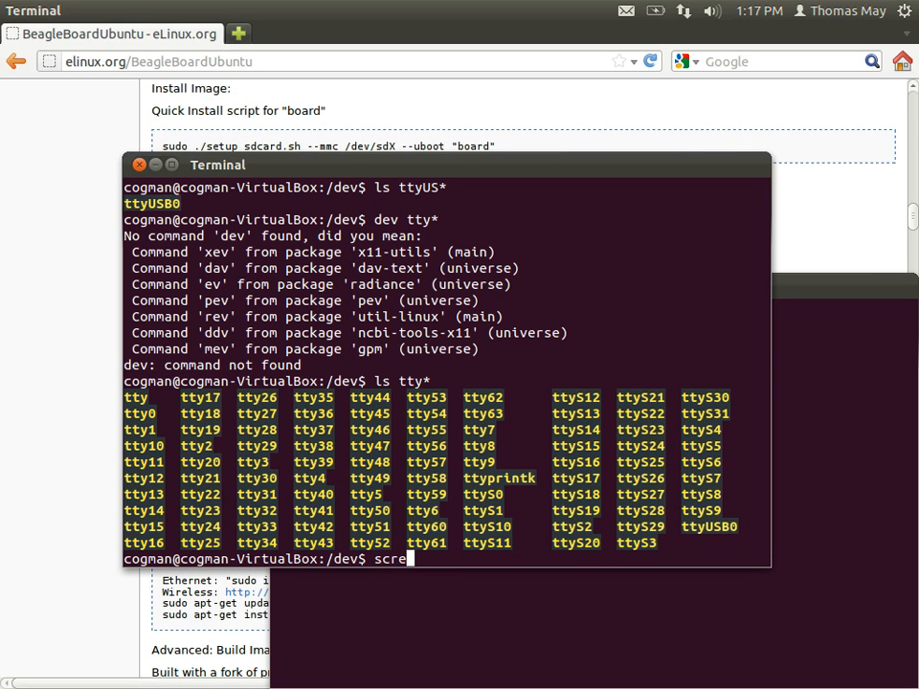
text(en /dev/)
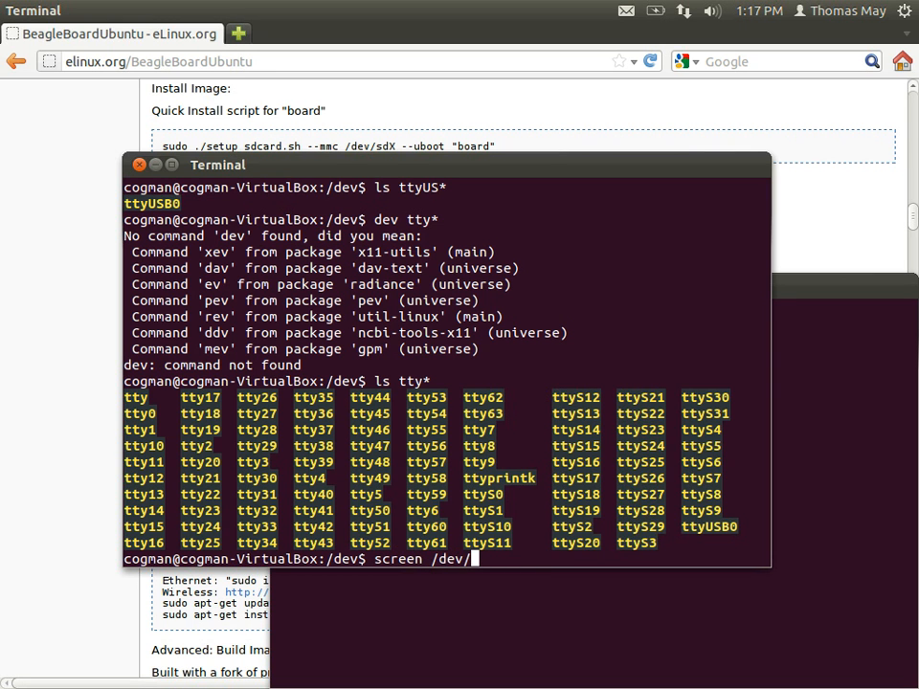
text(t)
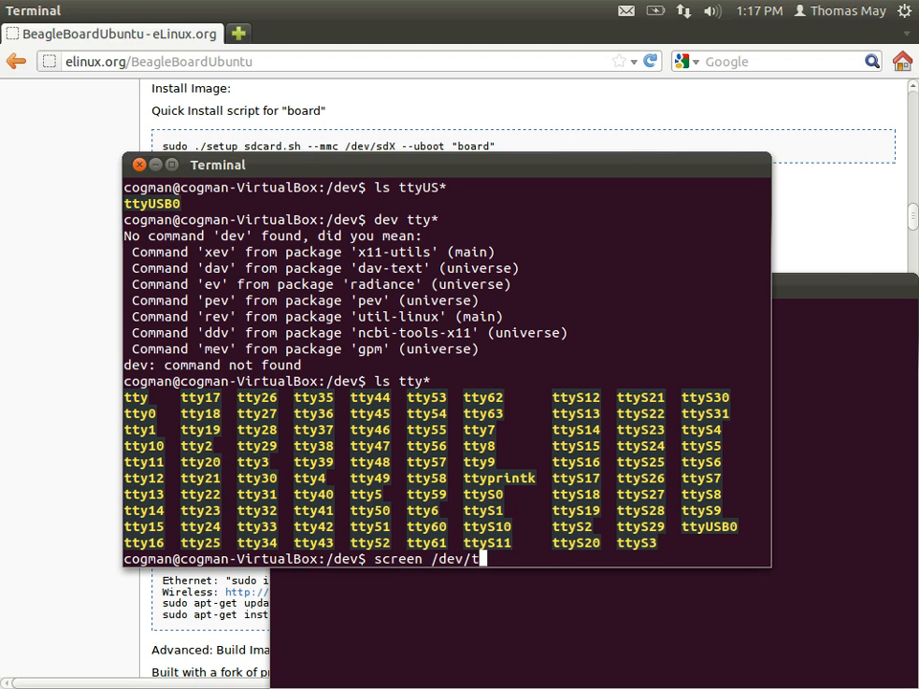
text(tyUS))
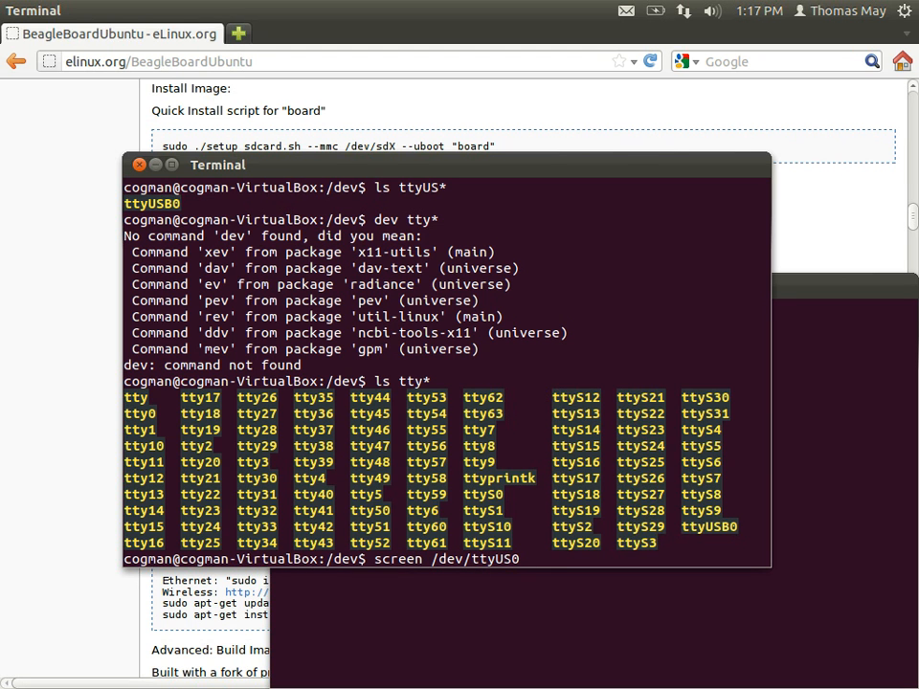
text(0 1152)
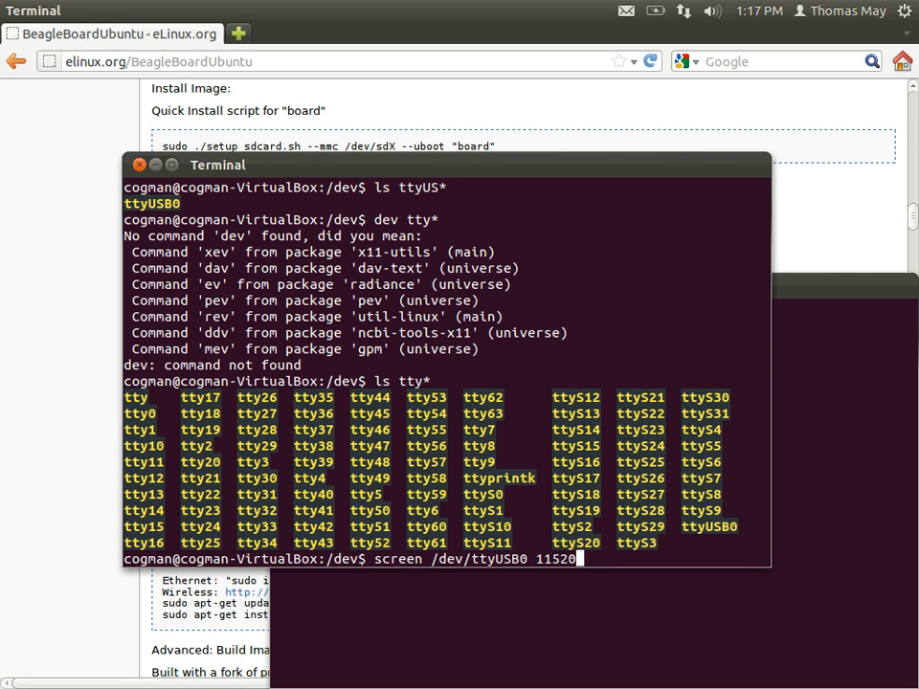
text(0)
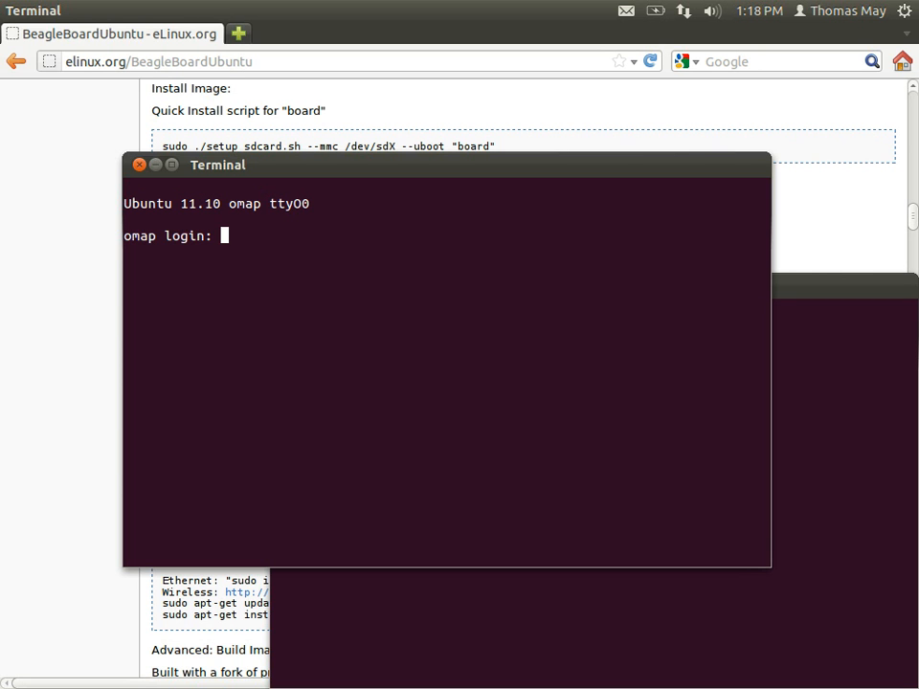
Step: Log in as ubuntu and run ls to show opencv.py and pystuff
text(ubuntu)
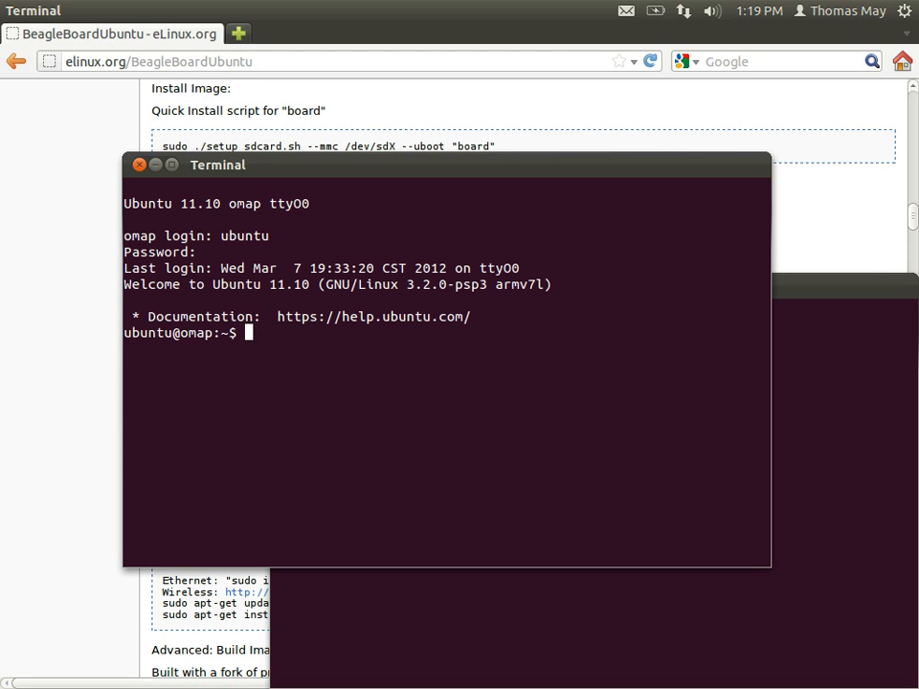
text(ls)
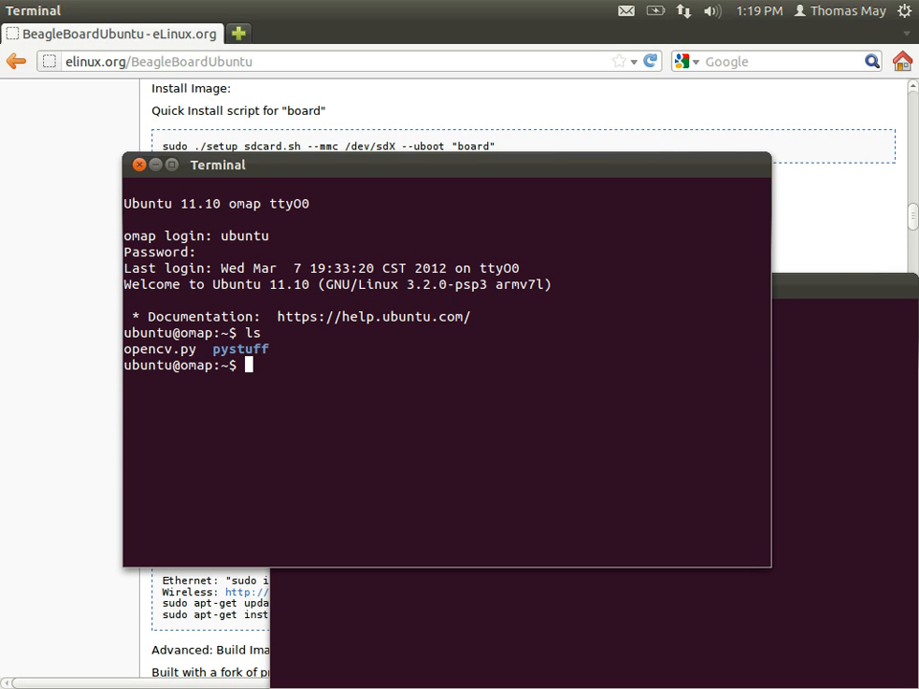
Step: Type 'sudo apt-get install python-opencv python-numpy', fixing the package-name typo
text(sudo)
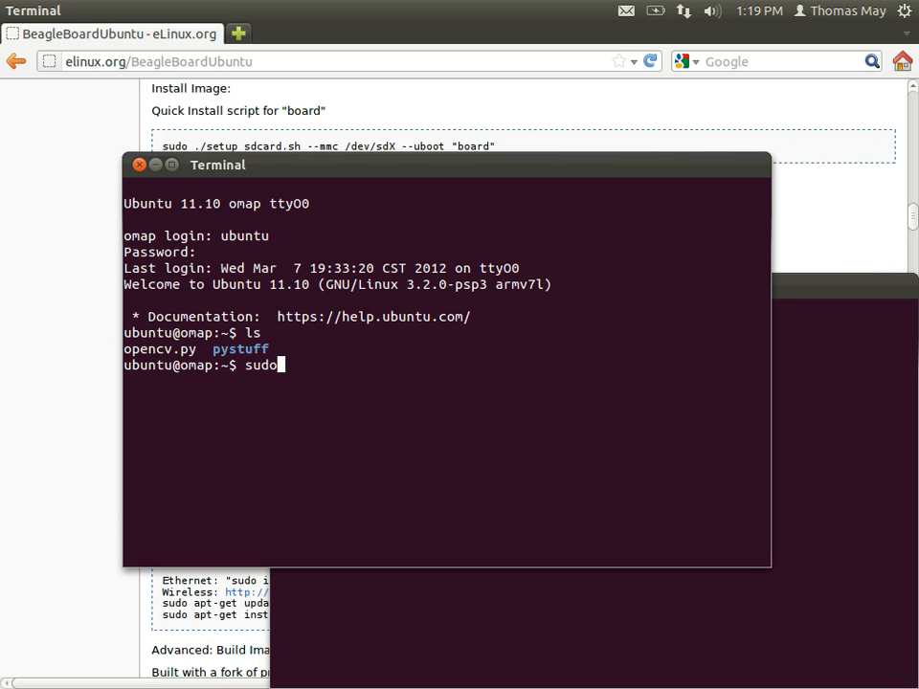
text(apt)
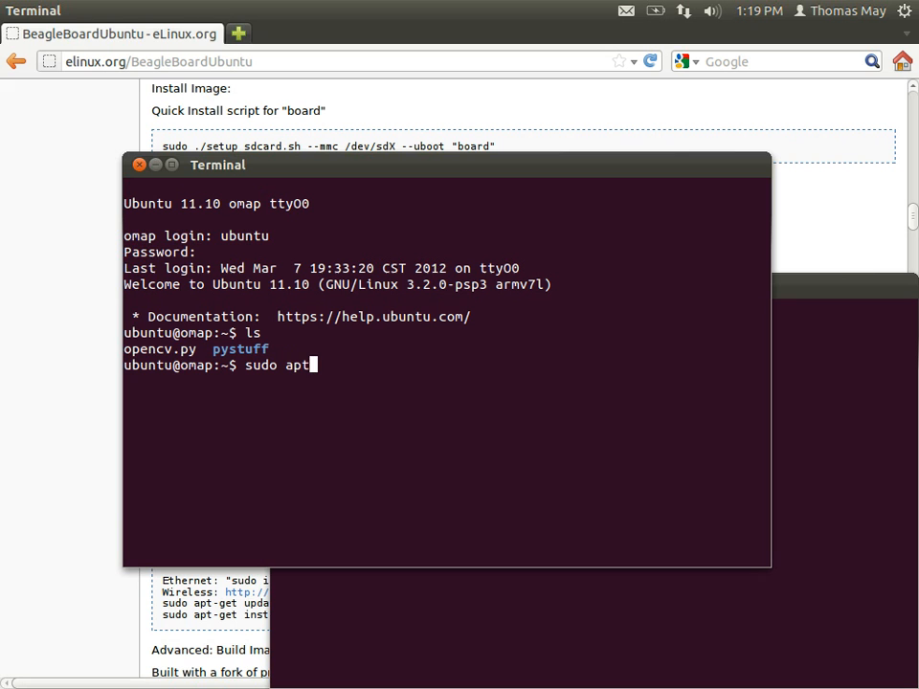
text(-get install)
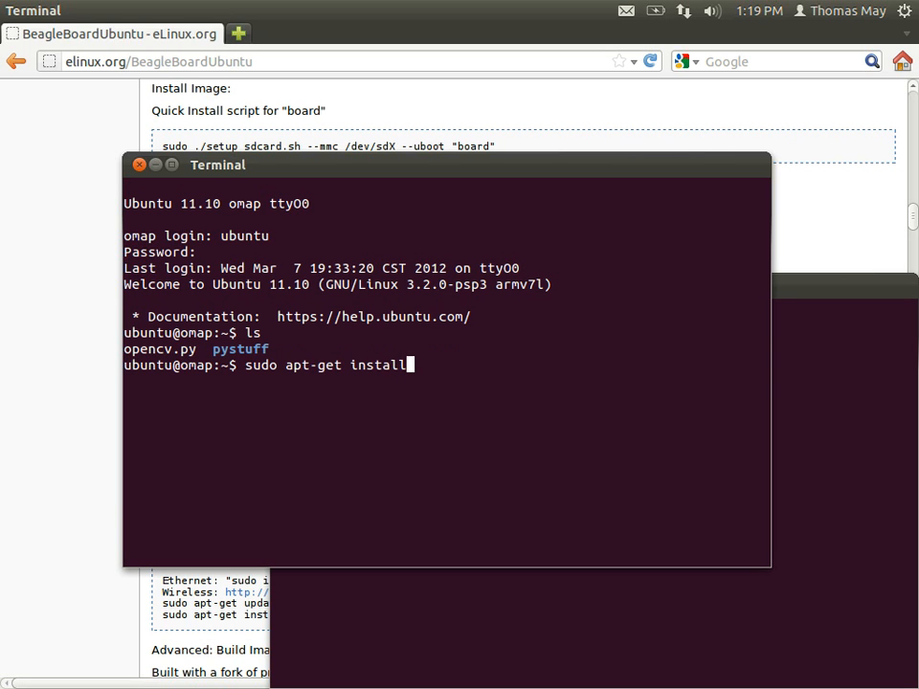
text(ptyo)
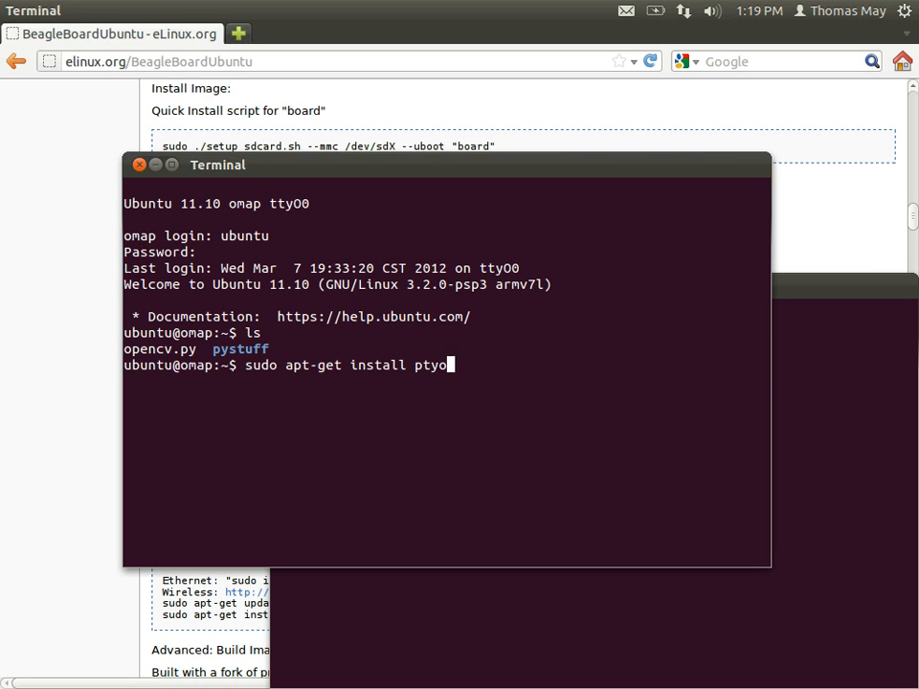
key(BackSpace)
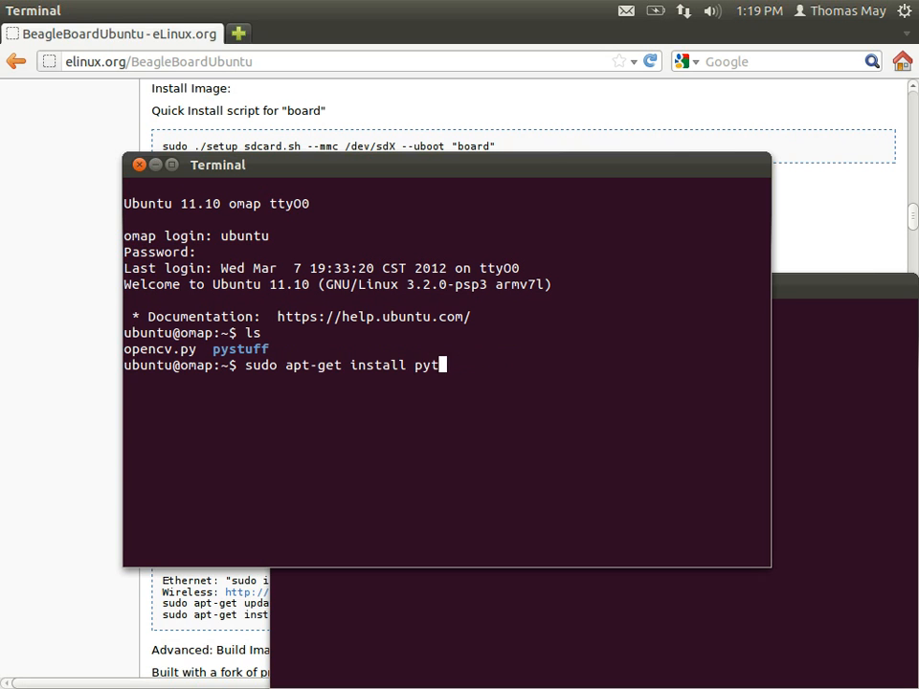
text(hon-opencv python)
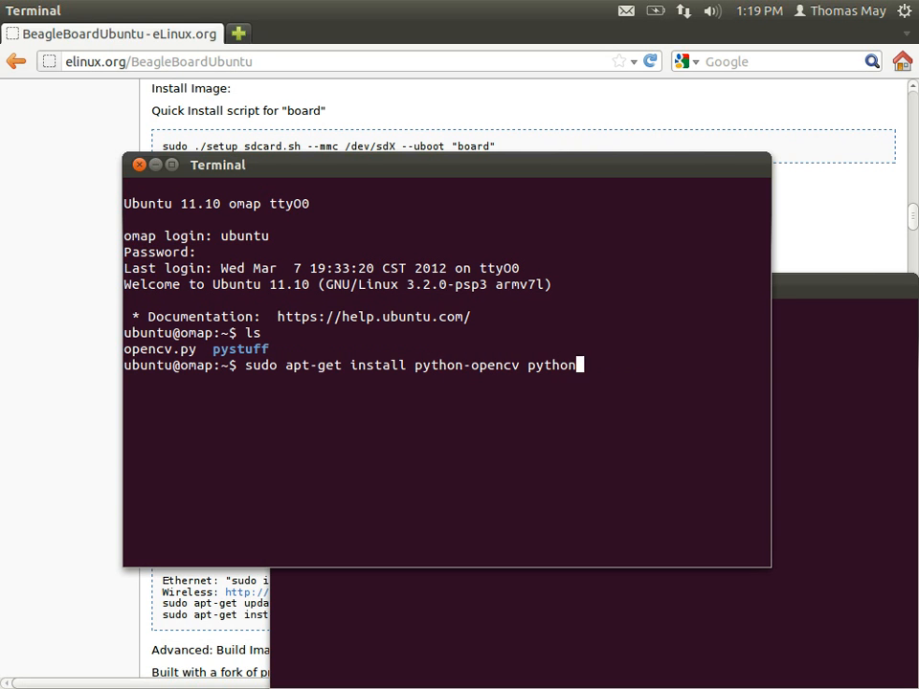
text(-numpy)
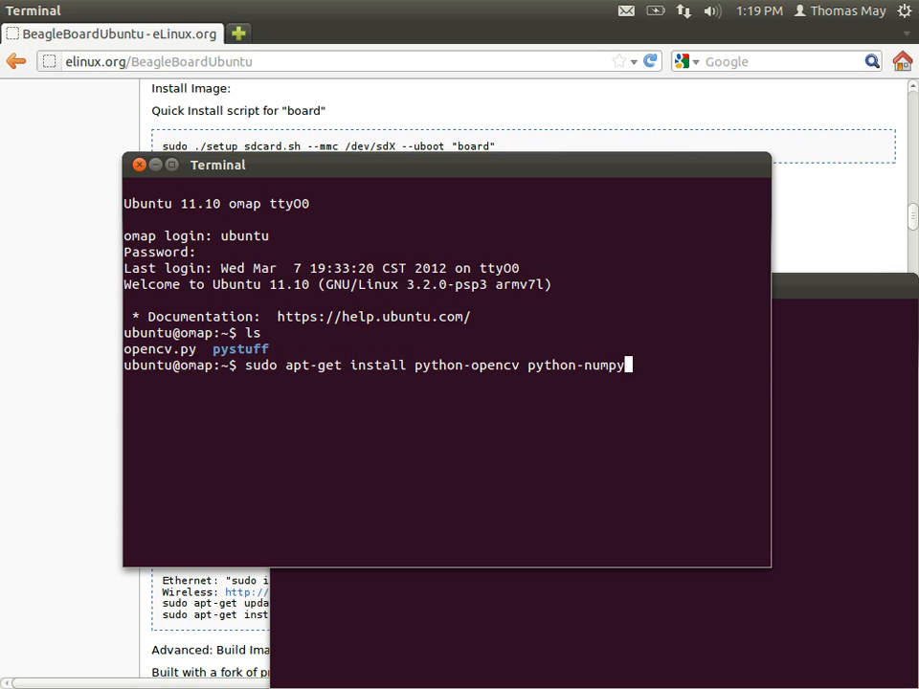